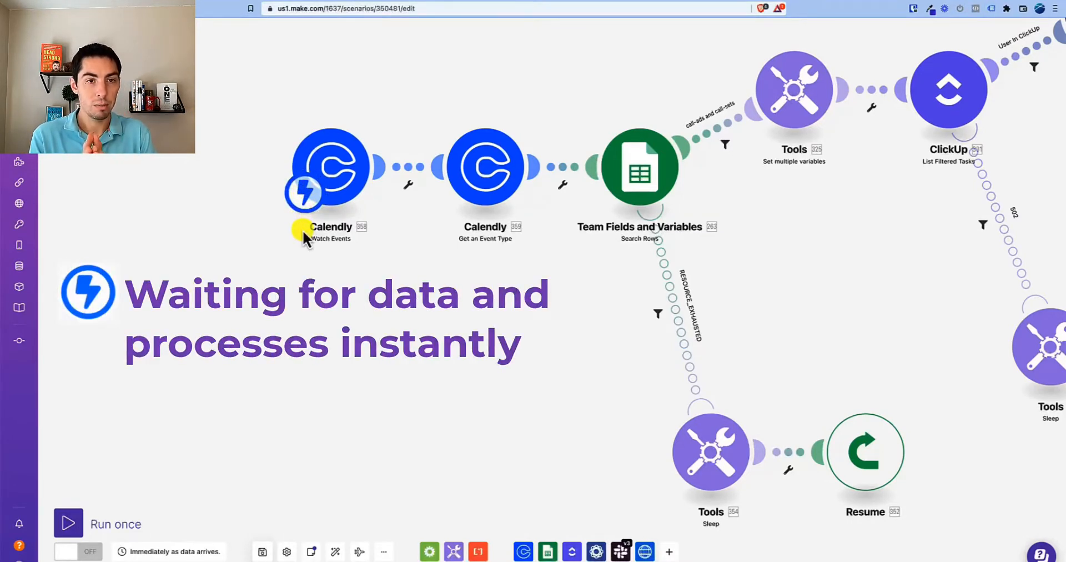
mouse_move(326, 256)
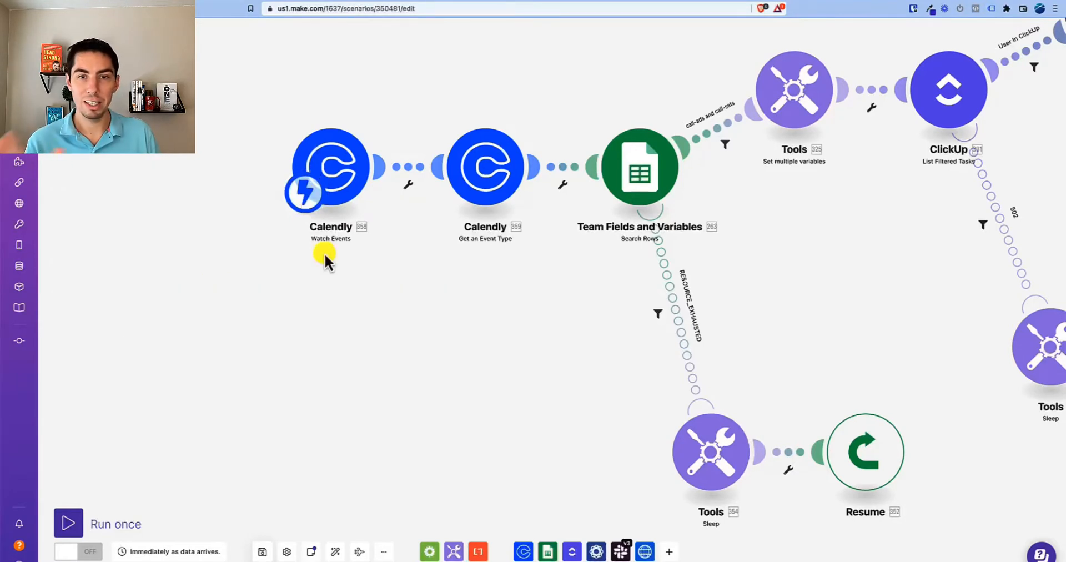
- Place an unconnected ClickUp List All Accessible Custom Fields module beneath the Calendly Watch Events trigger
left_click(333, 264)
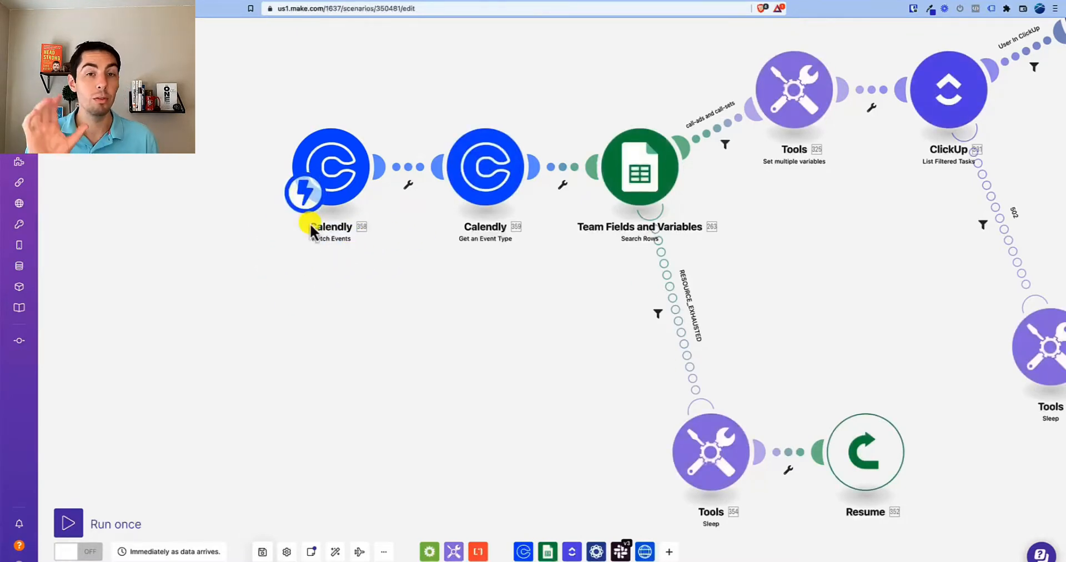
mouse_move(333, 268)
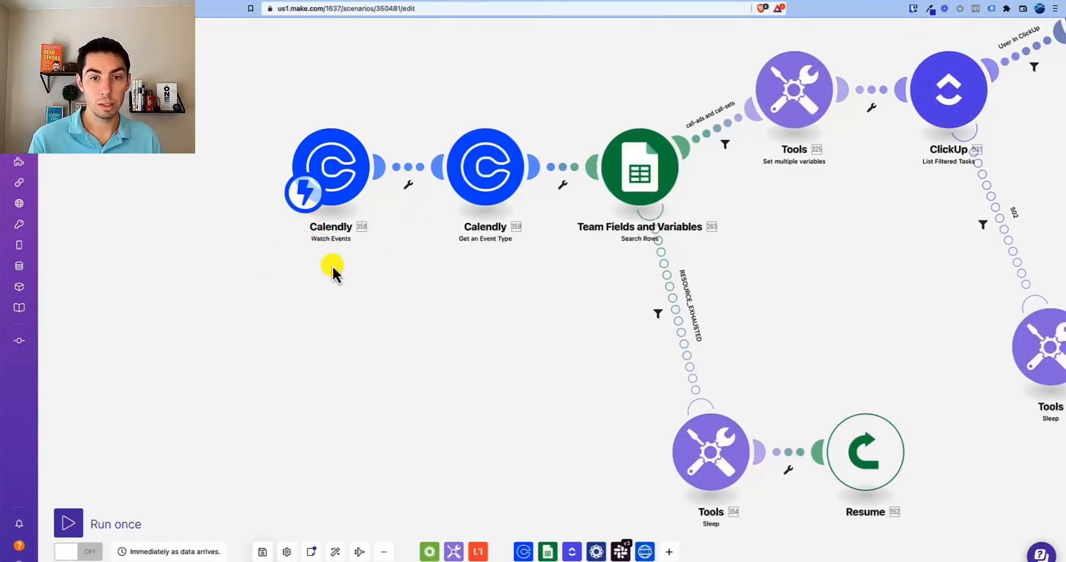
mouse_move(949, 113)
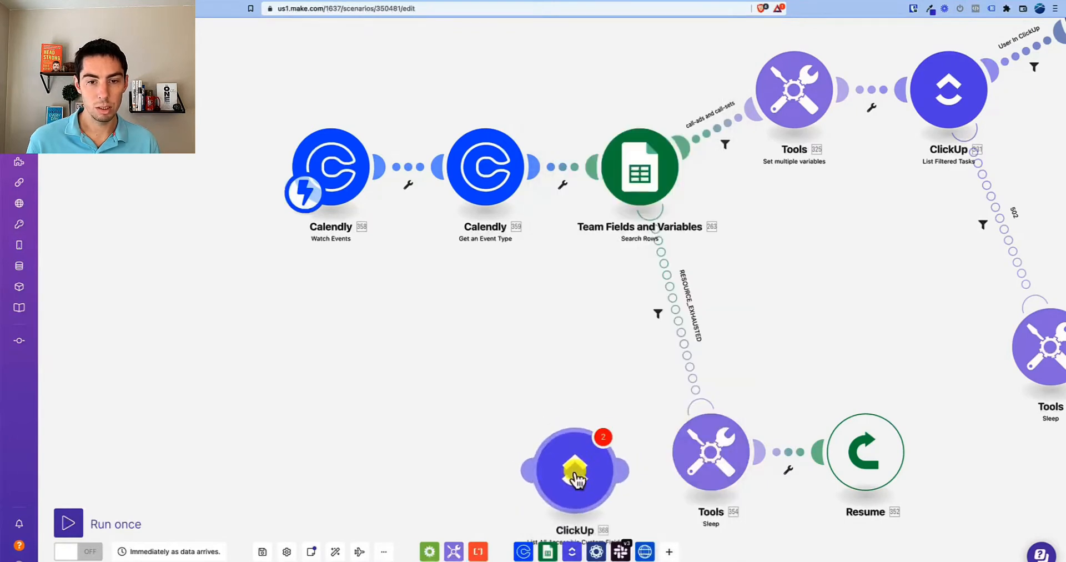
left_click_drag(574, 469, 377, 313)
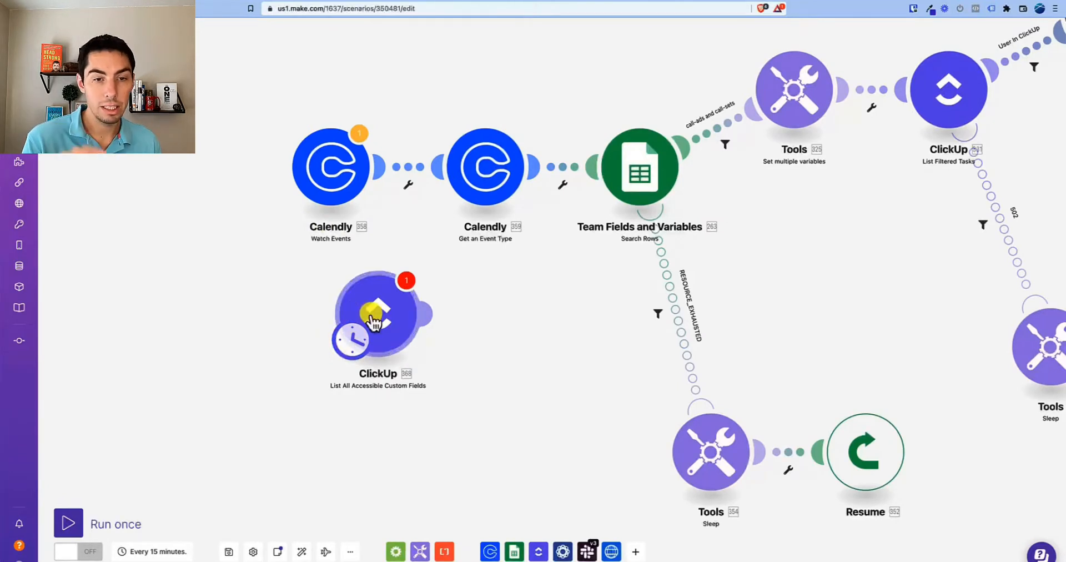
left_click(67, 525)
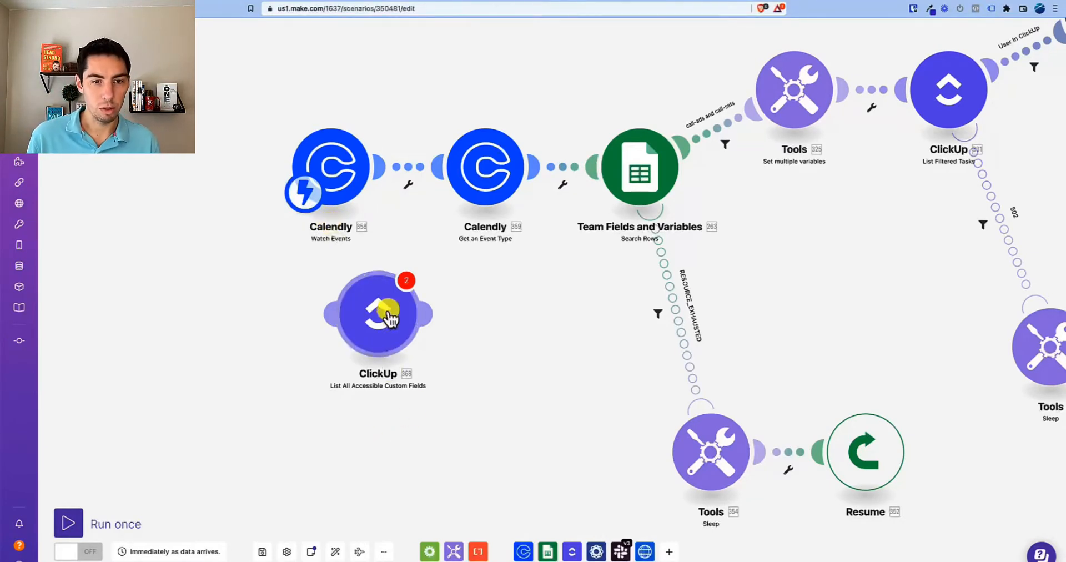
- Move the scenario's starting trigger badge onto the ClickUp module
left_click(407, 167)
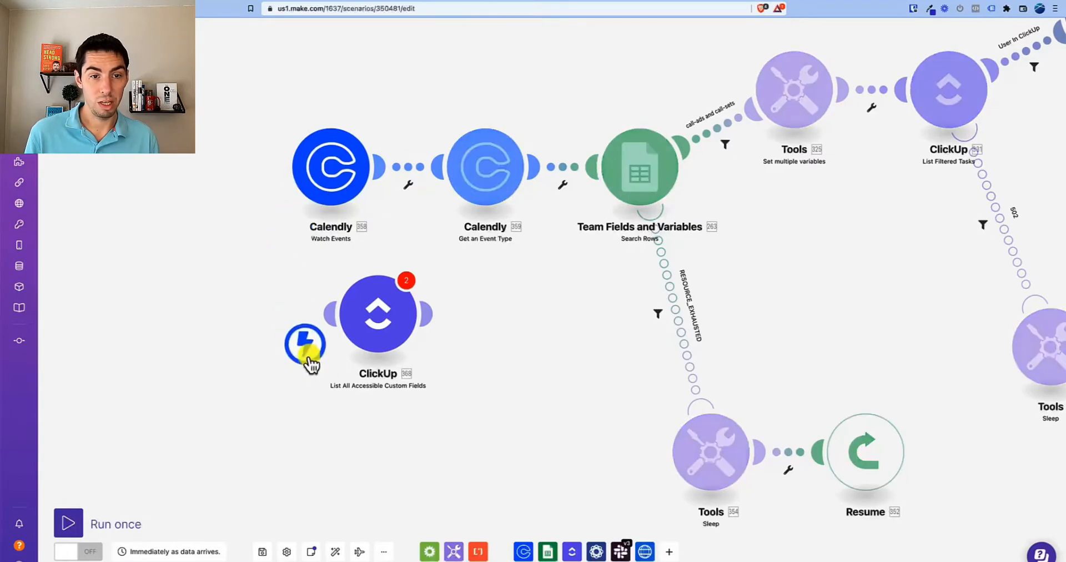
left_click(304, 343)
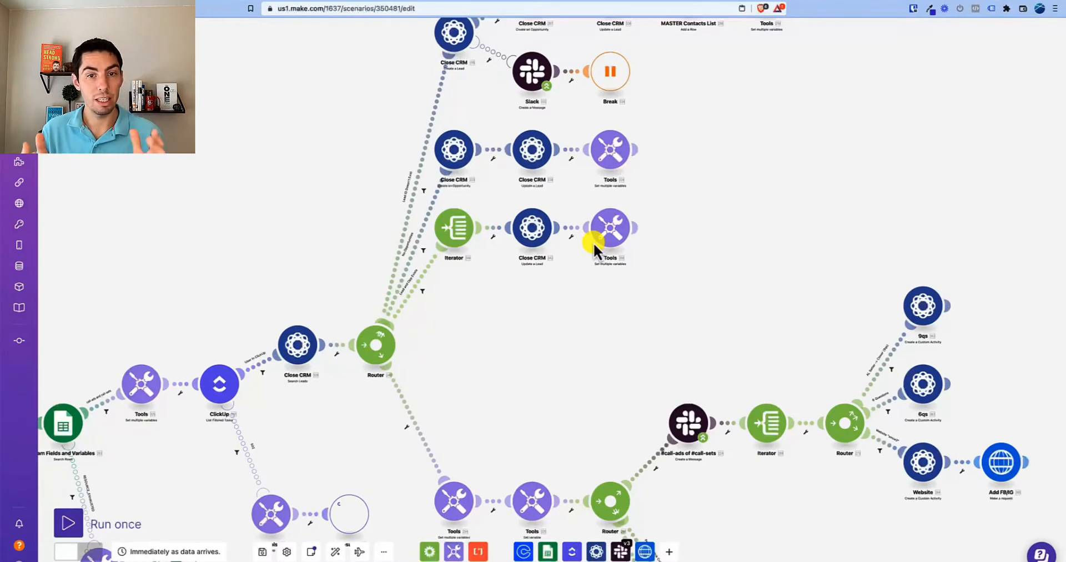
mouse_move(531, 238)
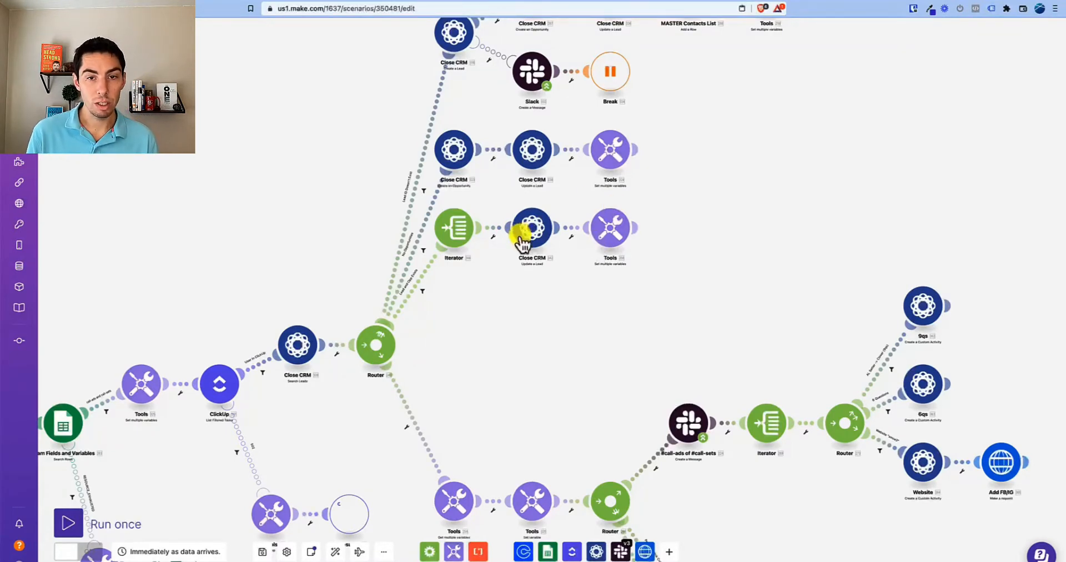
mouse_move(462, 217)
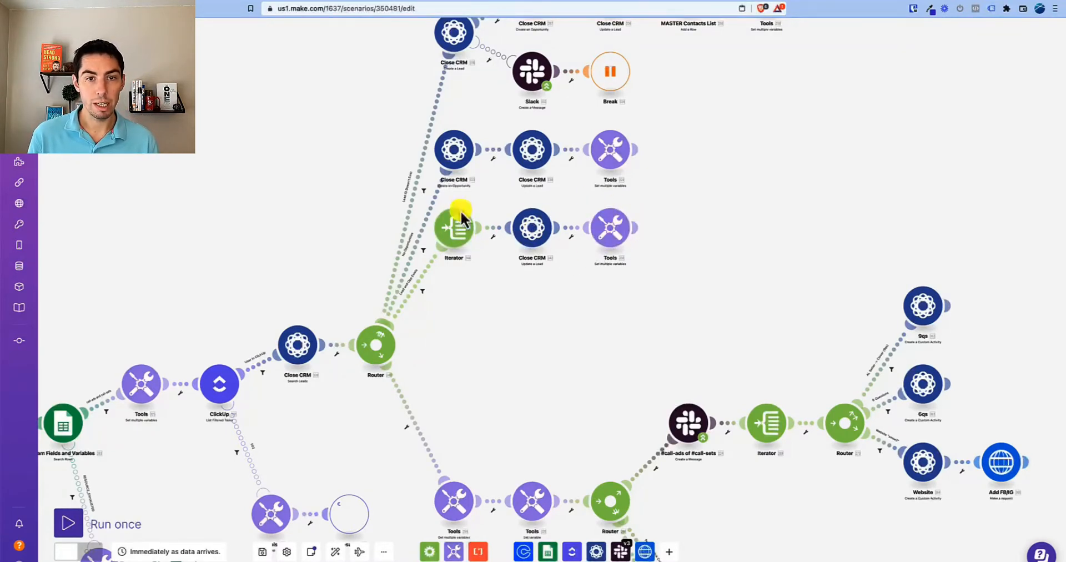
mouse_move(515, 285)
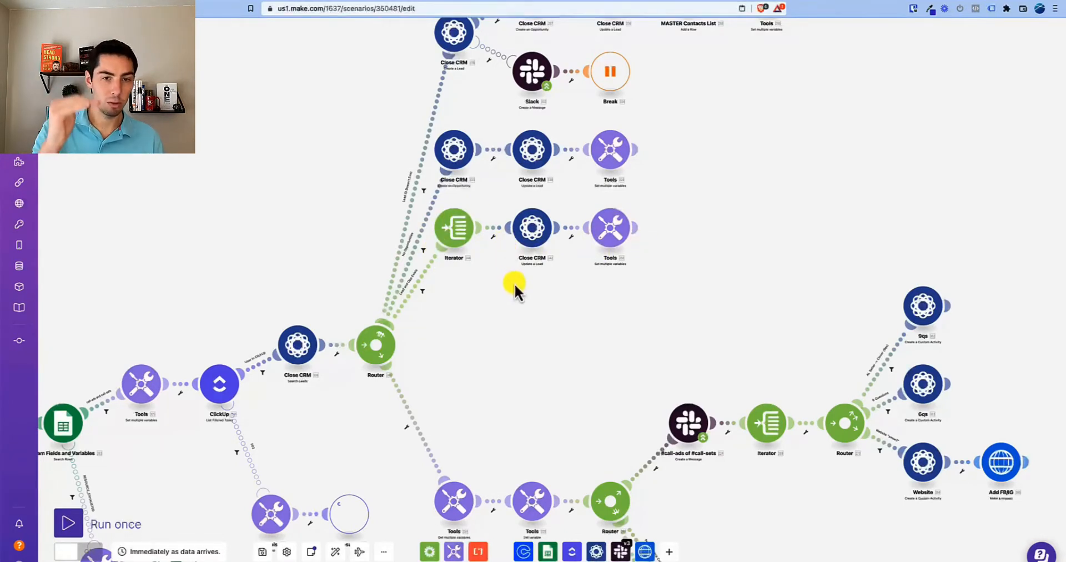
mouse_move(443, 304)
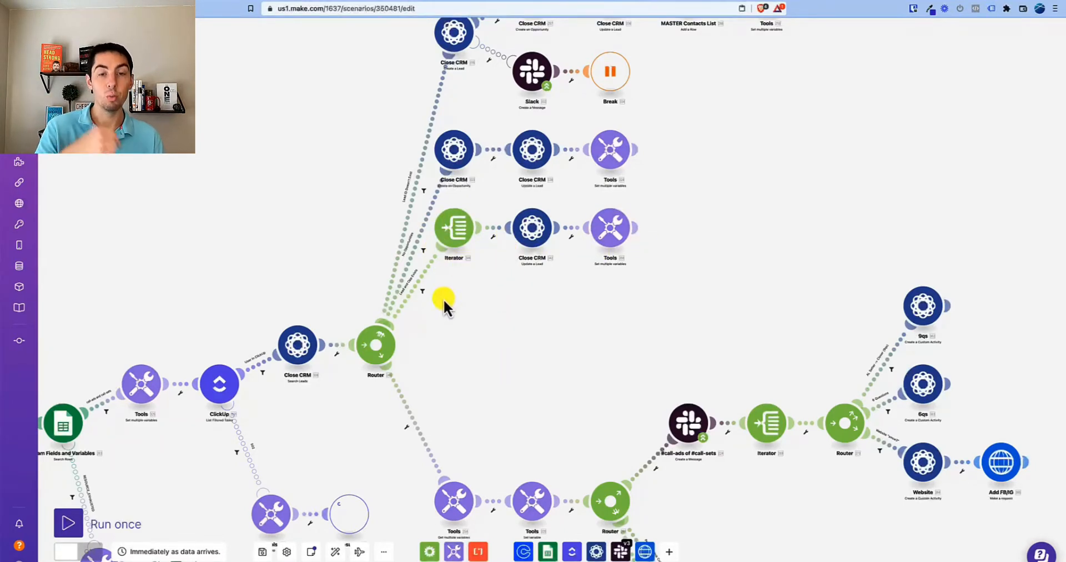
mouse_move(625, 234)
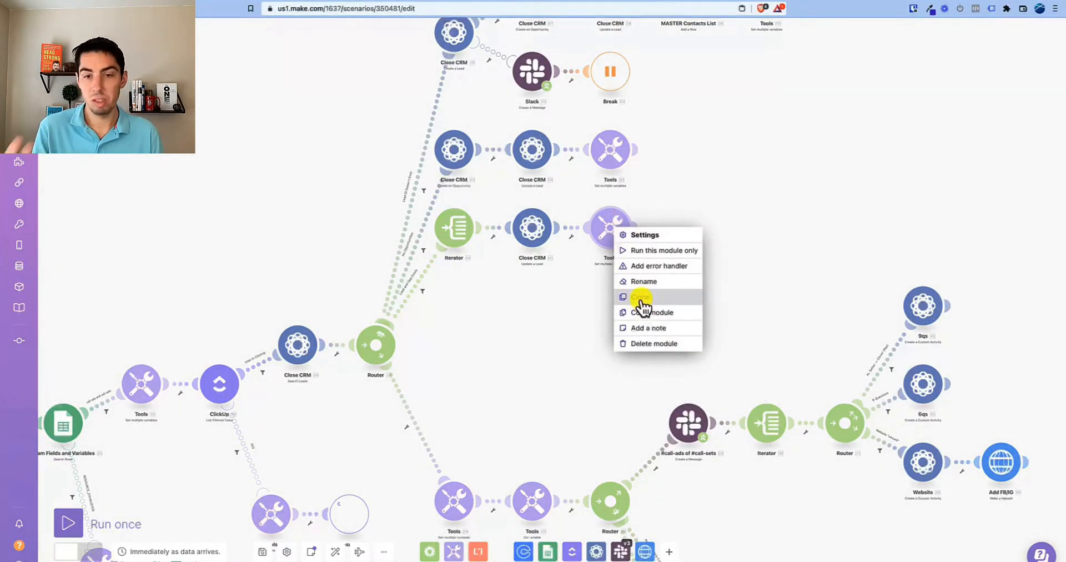
- Copy the Tools Set multiple variables module after the Iterator and bring up canvas options to paste it
left_click(641, 298)
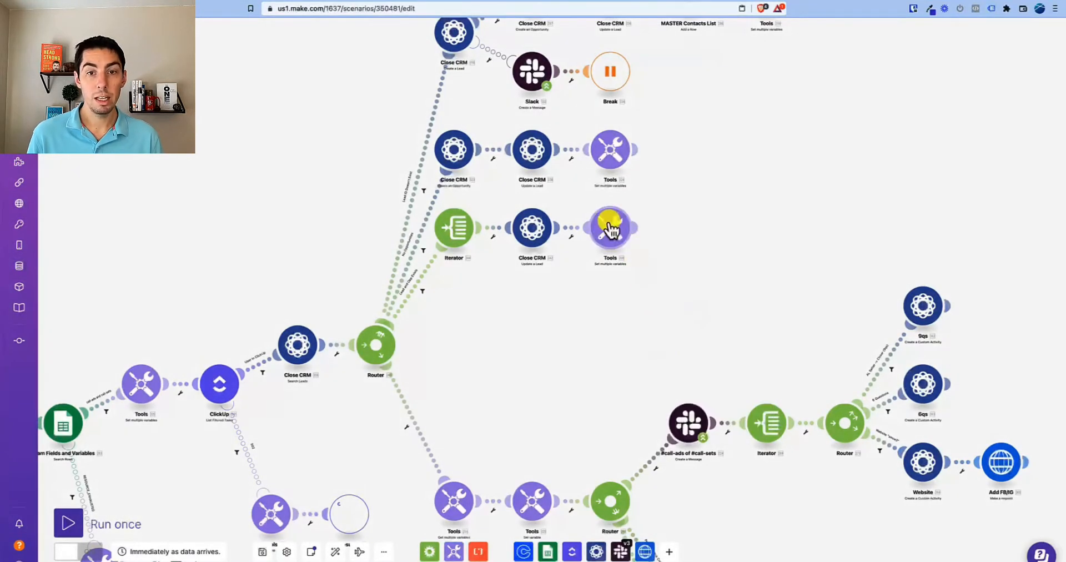
right_click(609, 228)
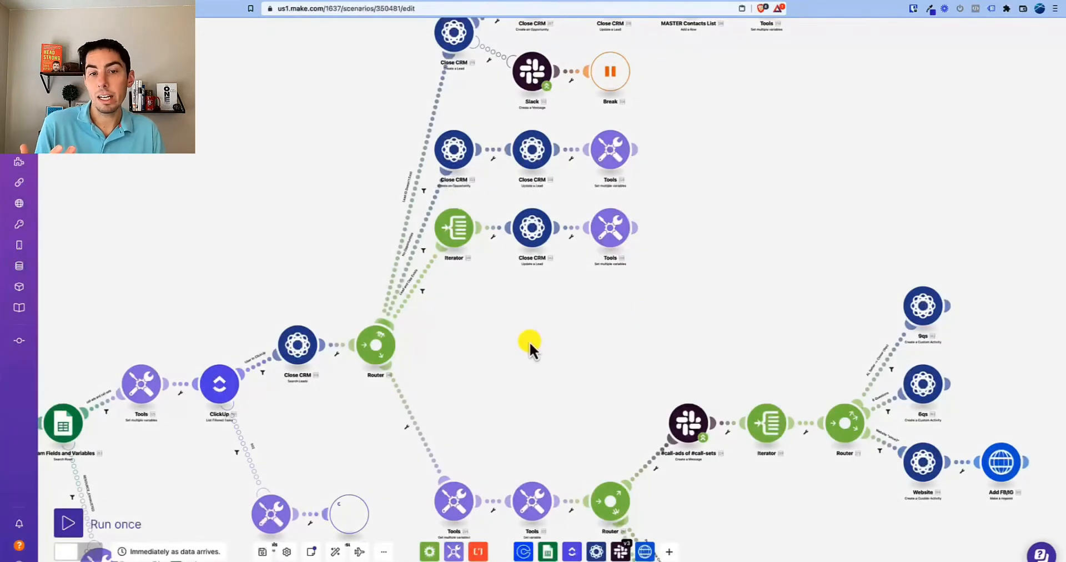
right_click(531, 343)
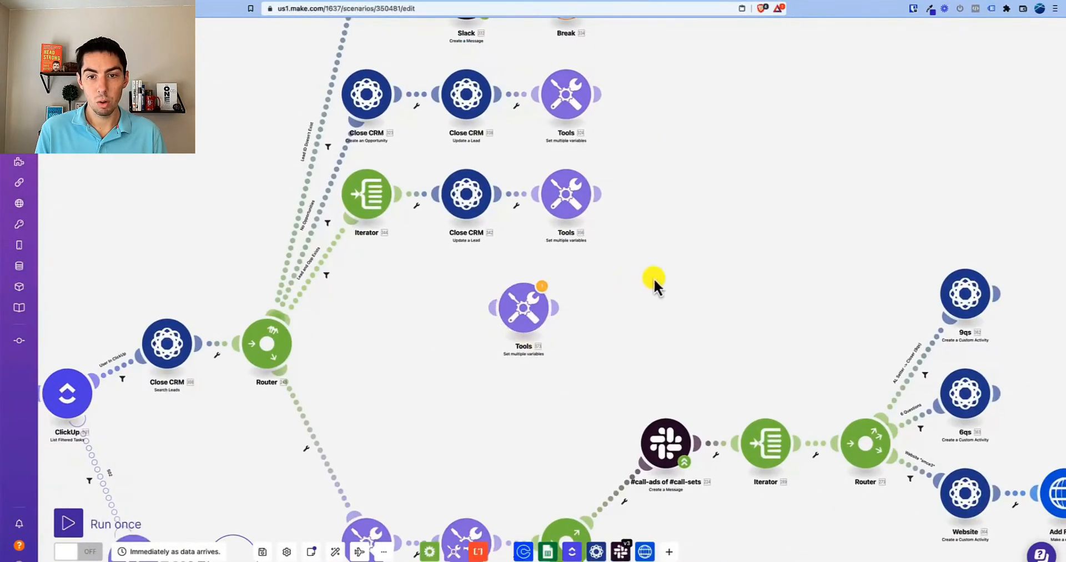
key("cmd+v")
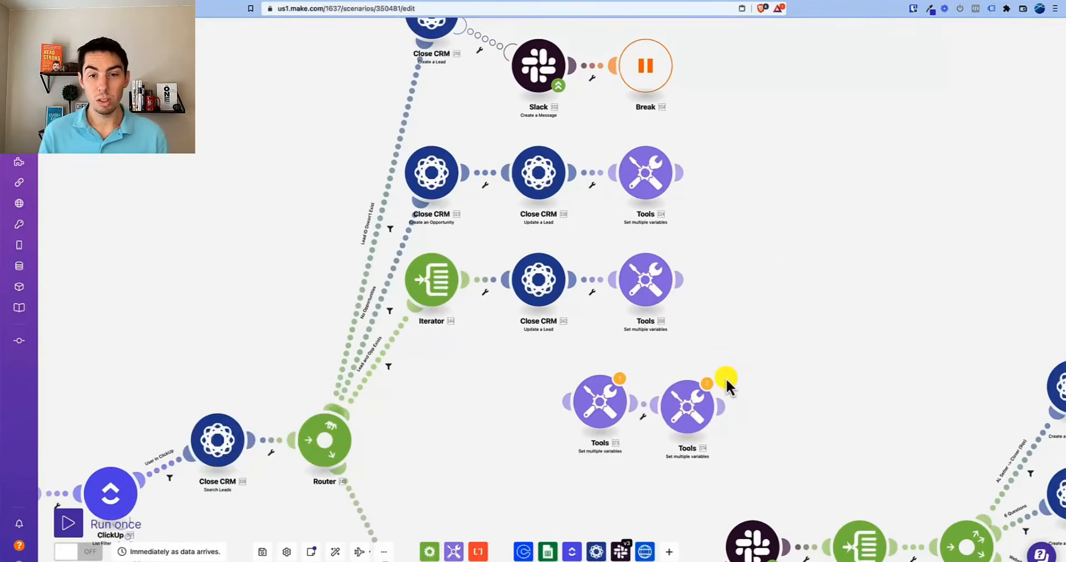
mouse_move(644, 279)
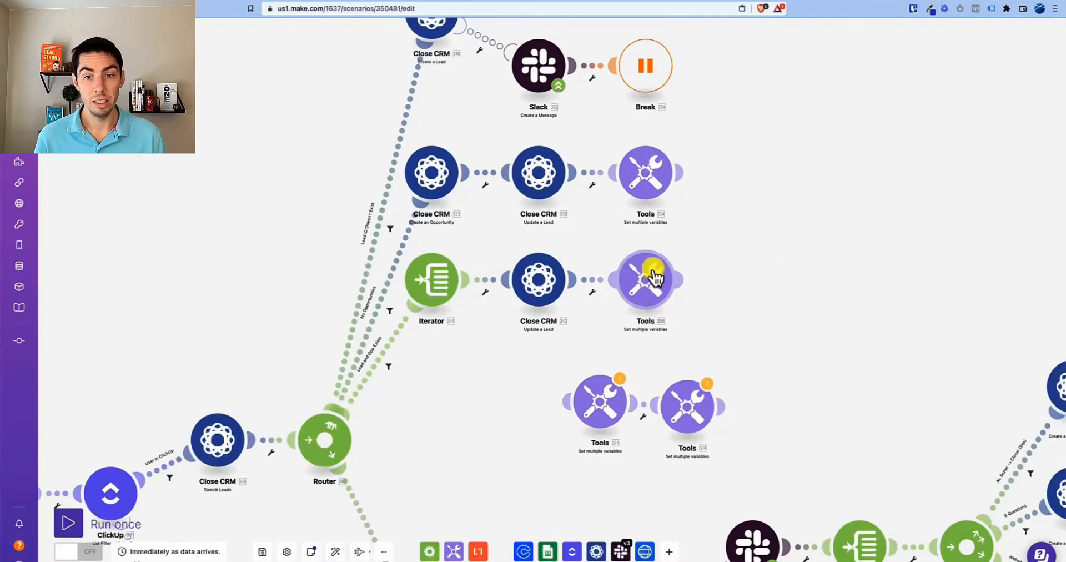
mouse_move(333, 86)
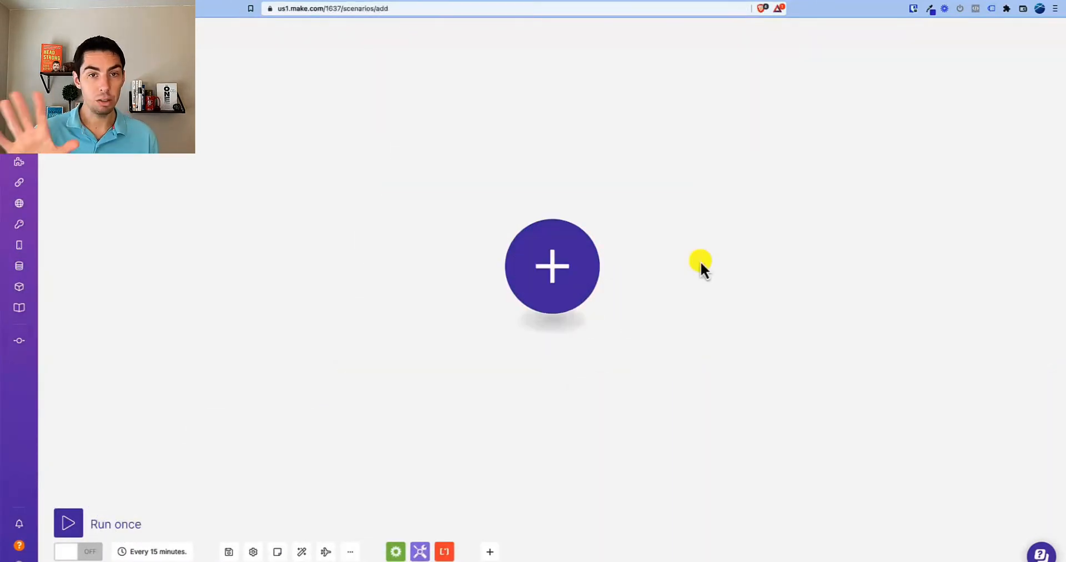
right_click(701, 262)
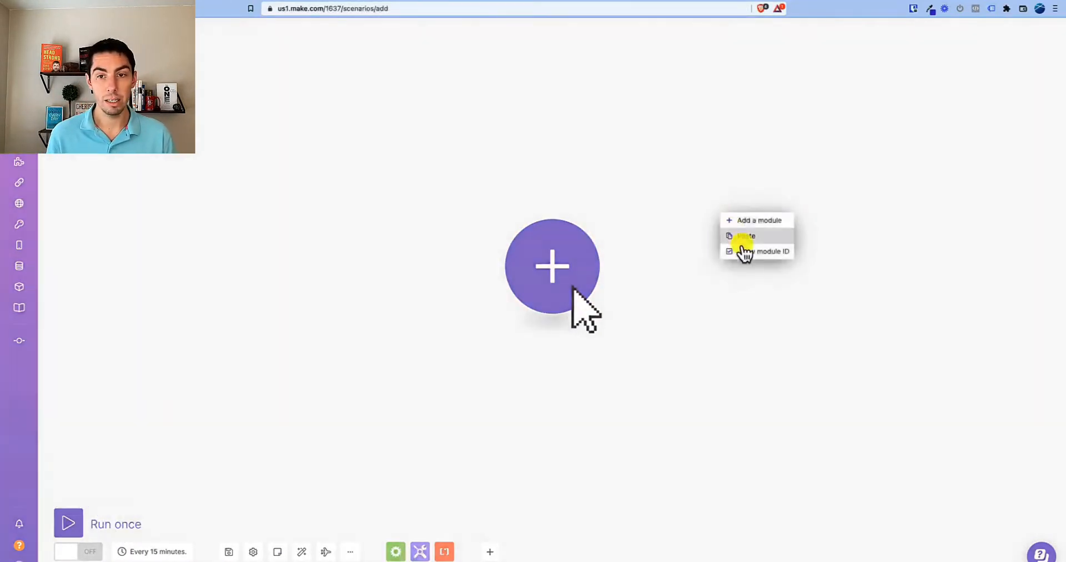
left_click(744, 236)
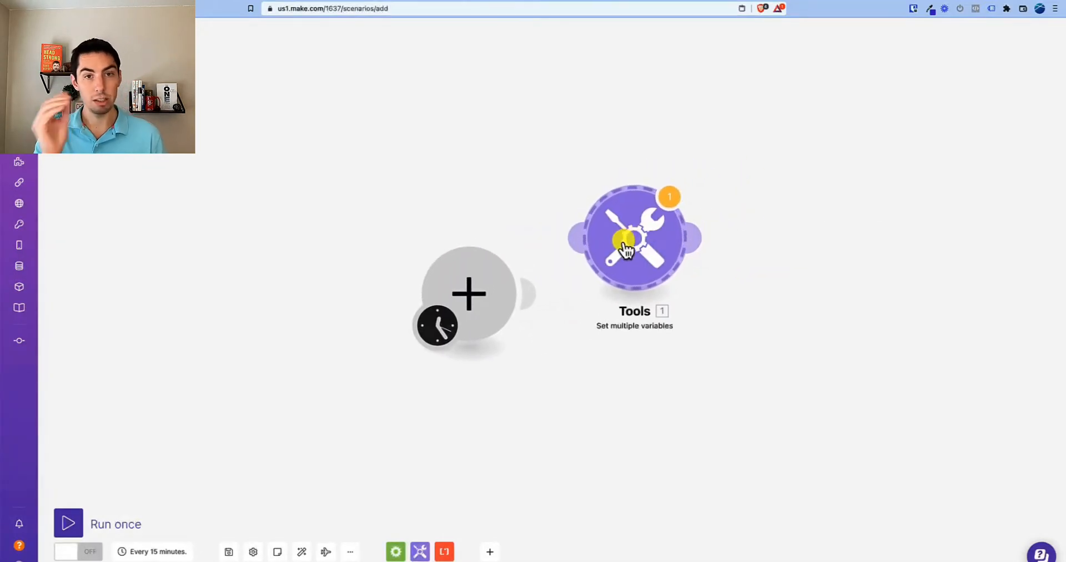
mouse_move(624, 272)
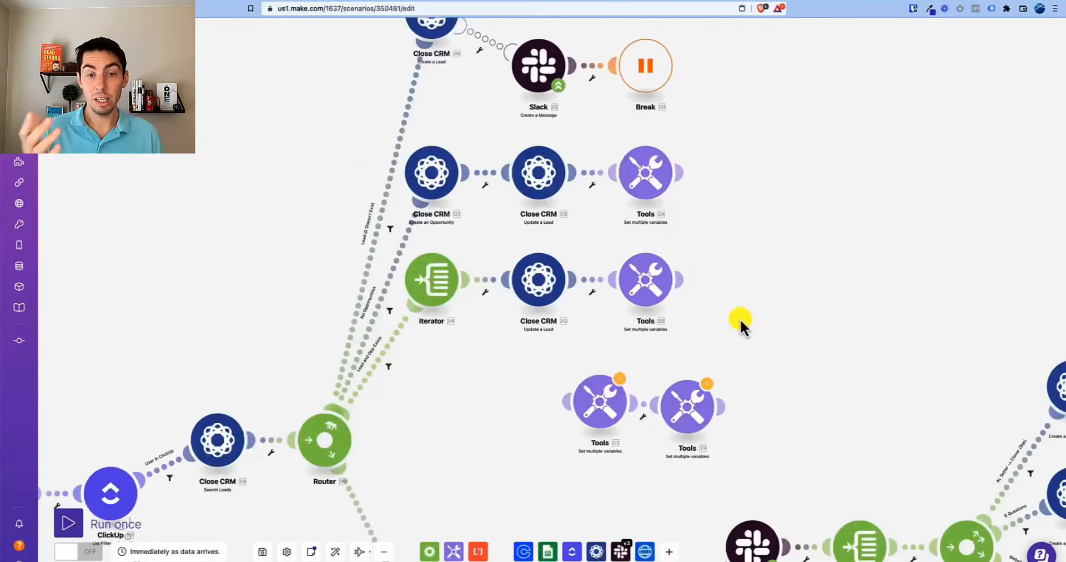
mouse_move(792, 323)
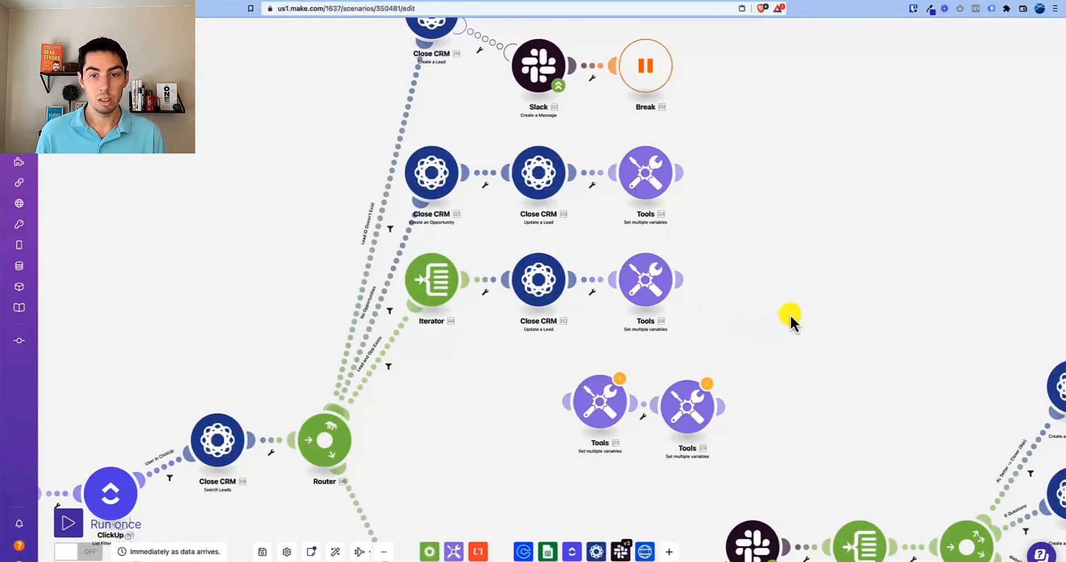
mouse_move(755, 336)
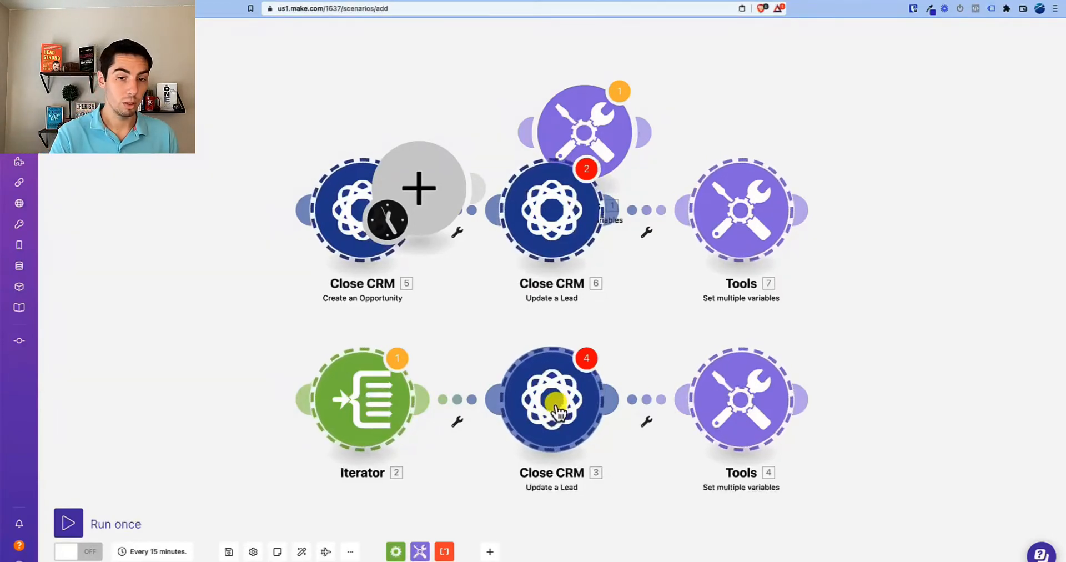
mouse_move(744, 415)
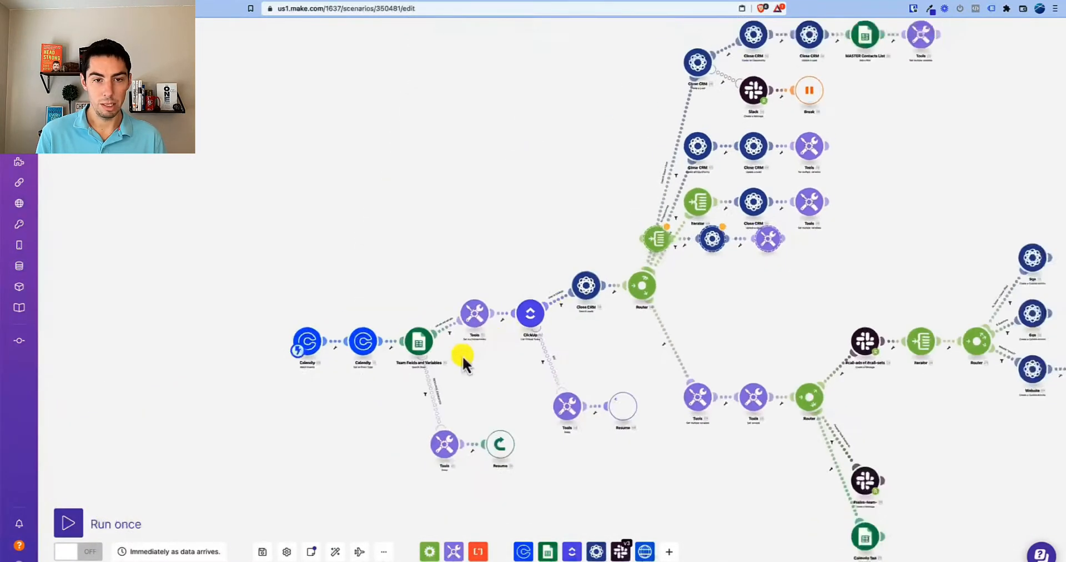
left_click_drag(466, 357, 726, 264)
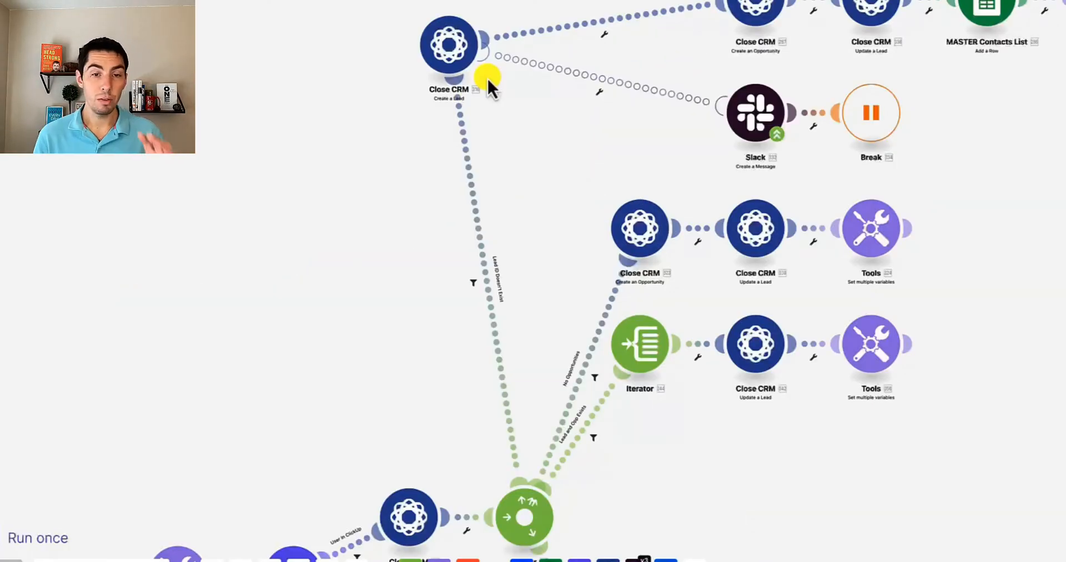
mouse_move(491, 497)
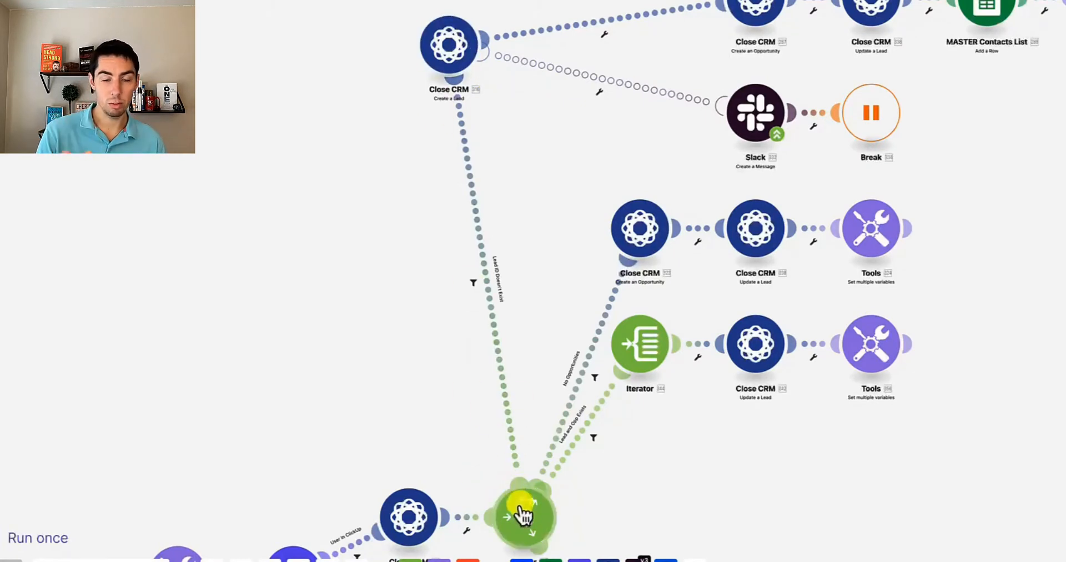
mouse_move(479, 359)
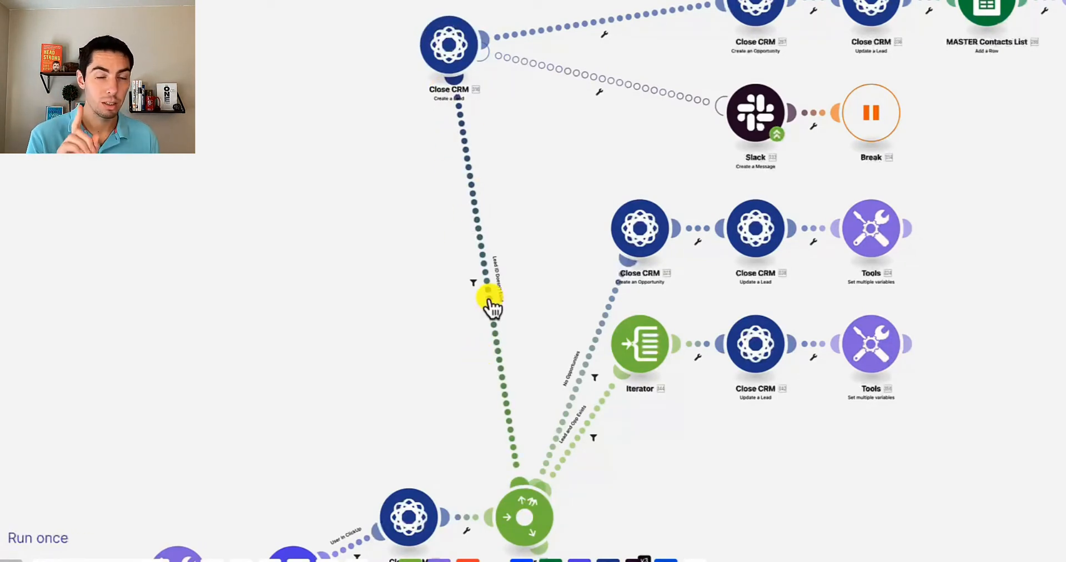
mouse_move(411, 334)
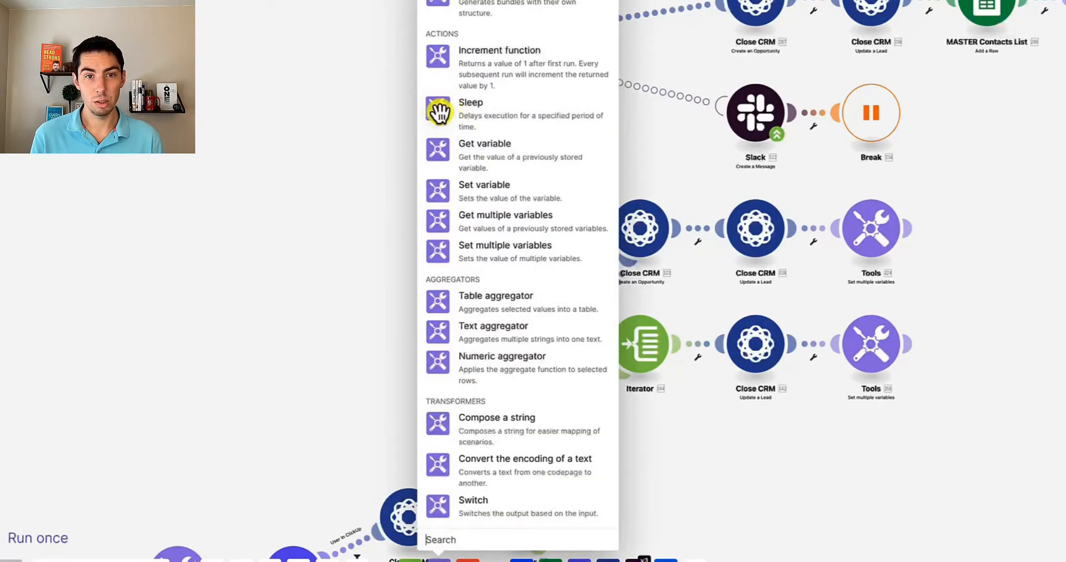
- Add a Tools Sleep module, drop it onto the Lead ID Doesn't Exist route, then pull it back off
left_click(470, 113)
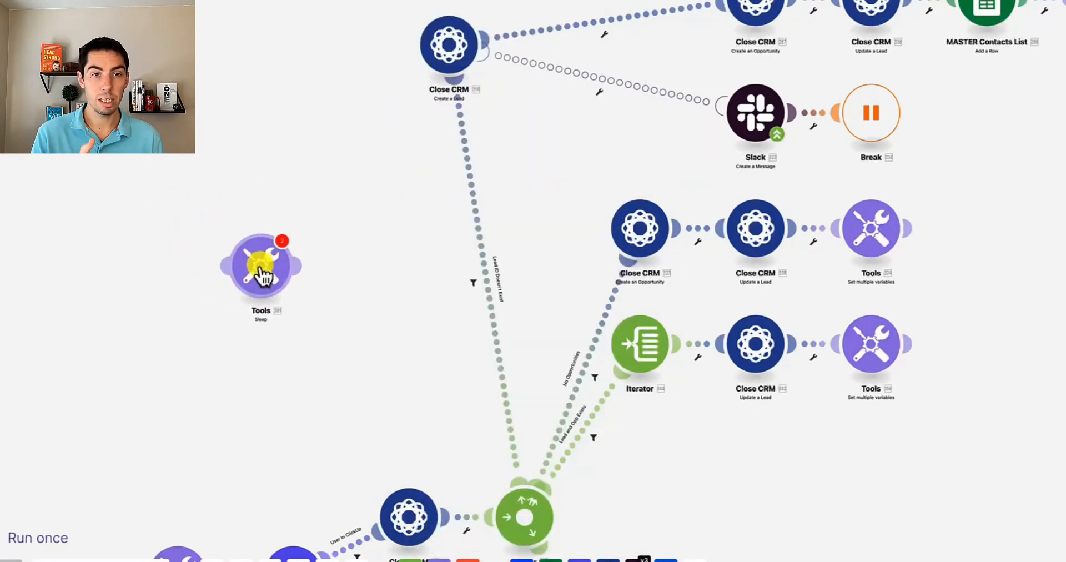
left_click_drag(260, 266, 483, 272)
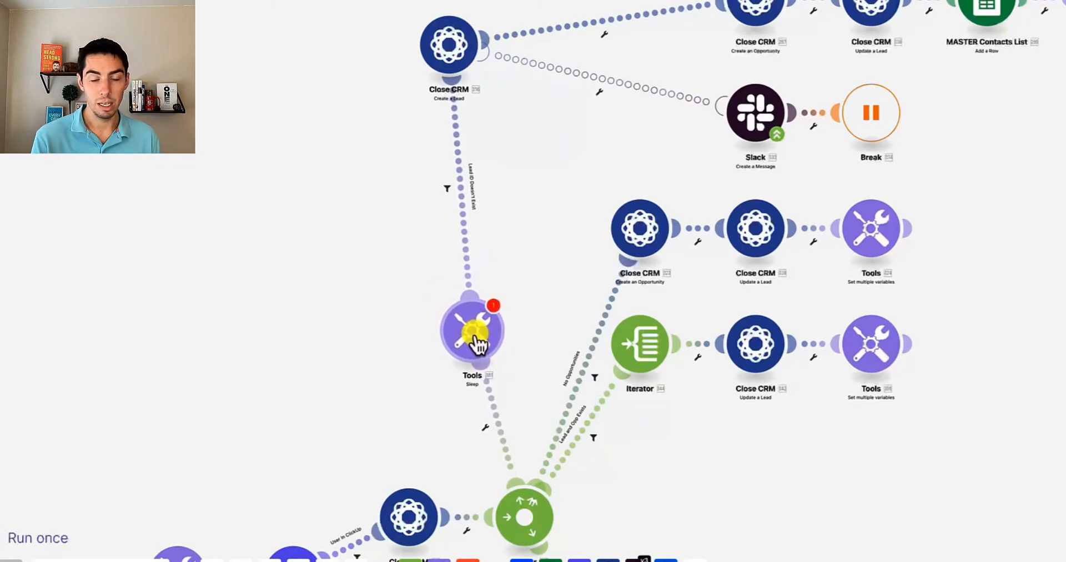
left_click_drag(472, 329, 362, 285)
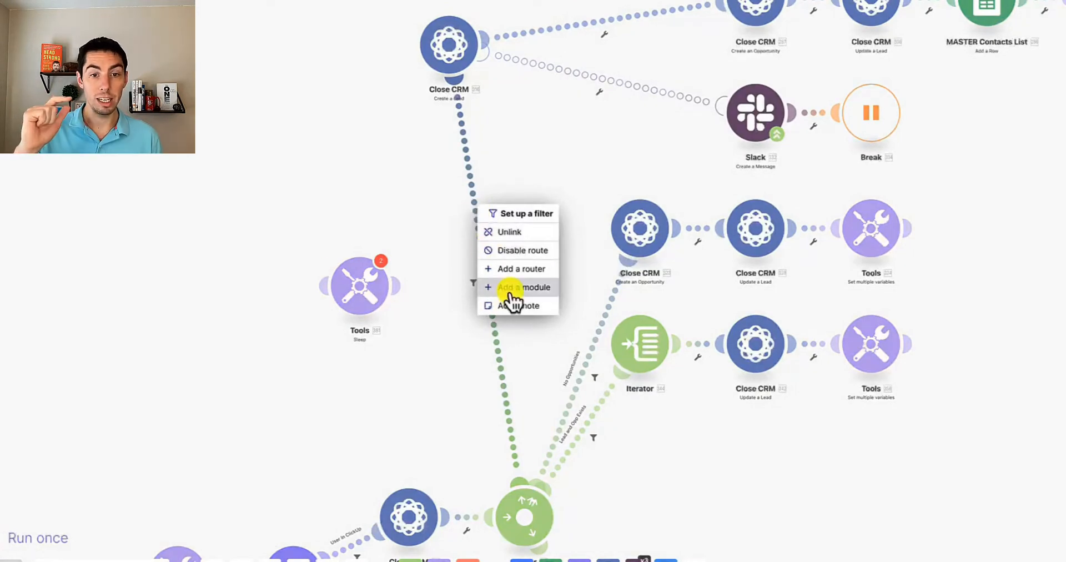
- Insert an empty module on the route and attach the Sleep module beside the Close CRM create-lead step
left_click(524, 287)
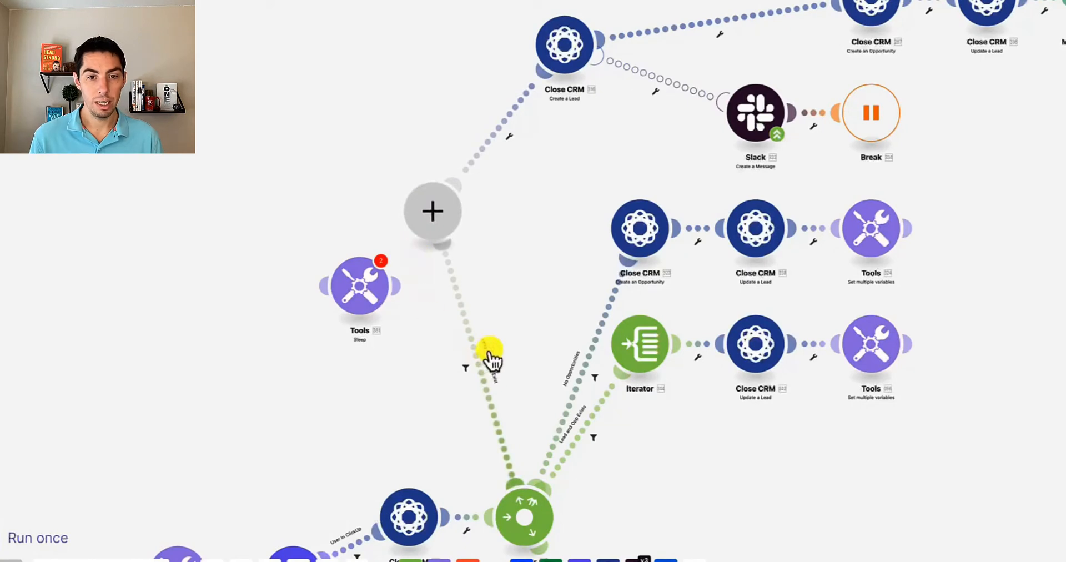
mouse_move(465, 326)
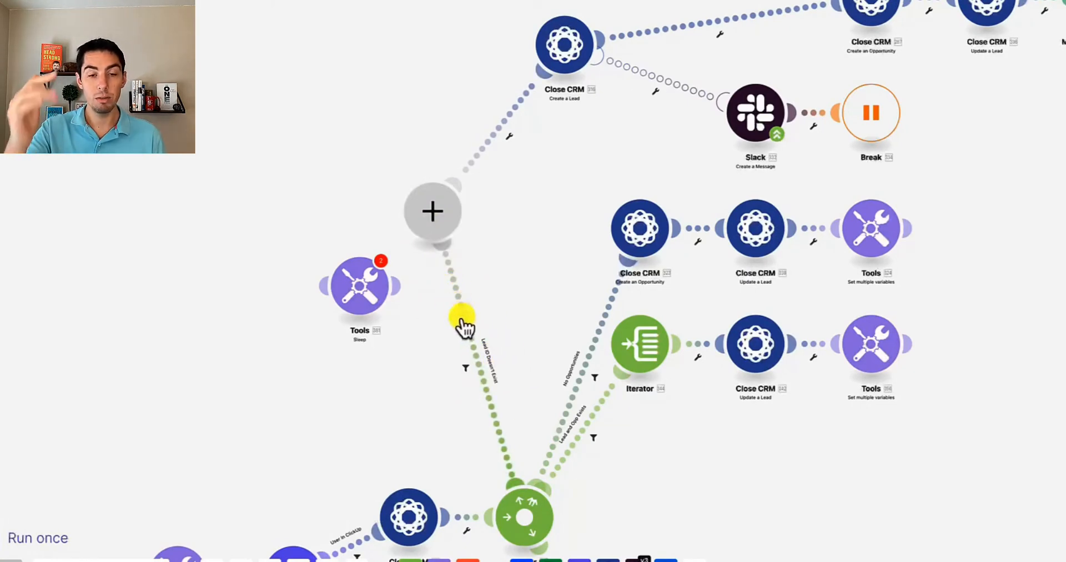
left_click_drag(359, 285, 280, 177)
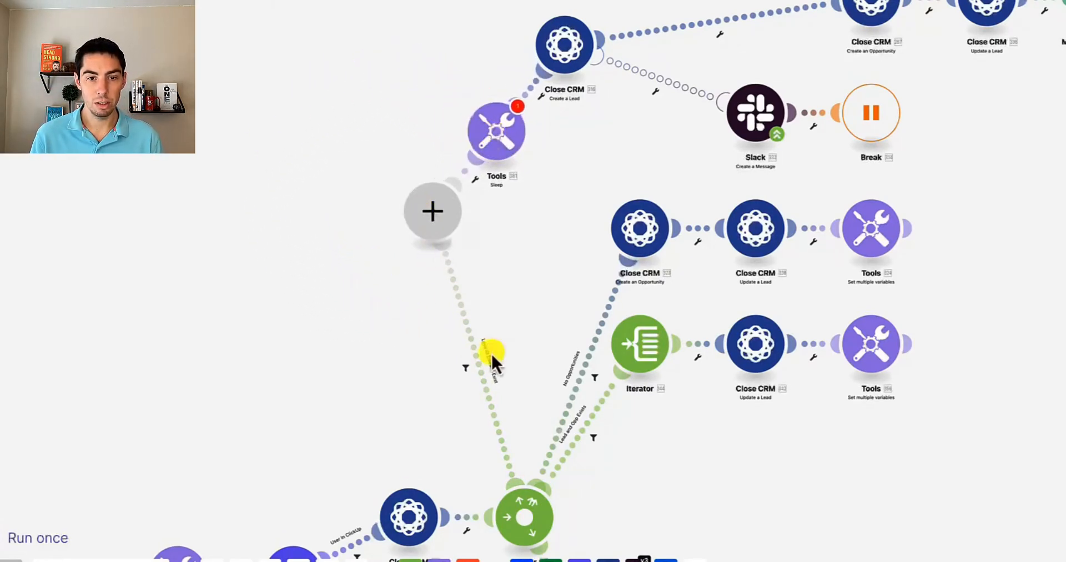
mouse_move(433, 211)
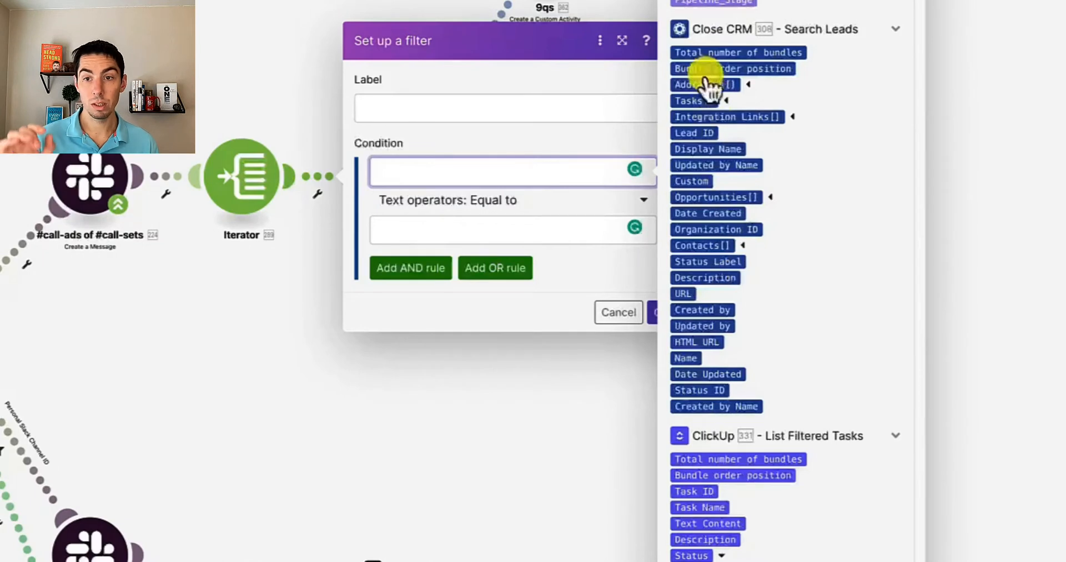
mouse_move(782, 314)
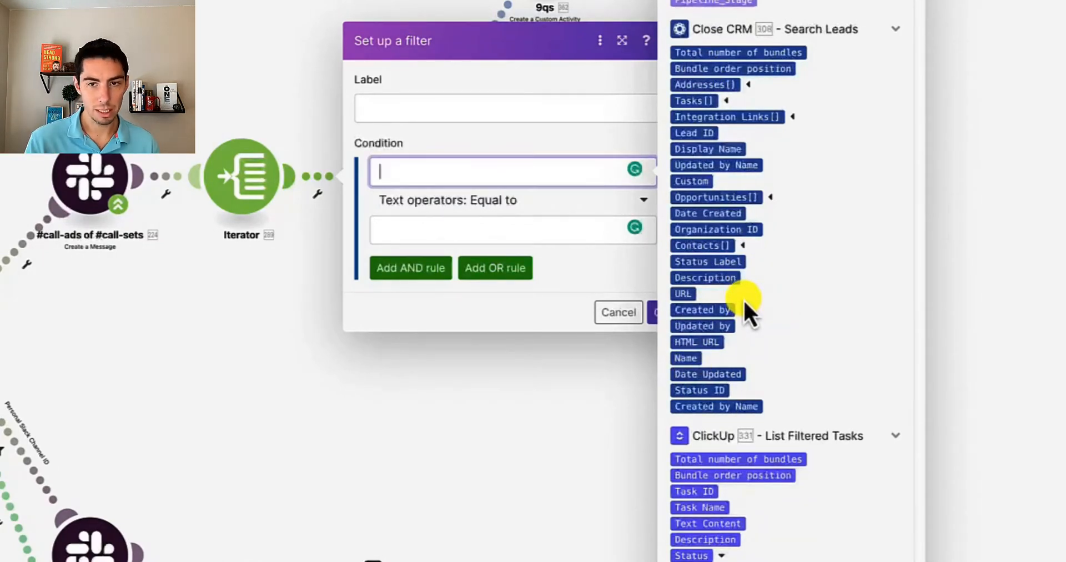
mouse_move(717, 164)
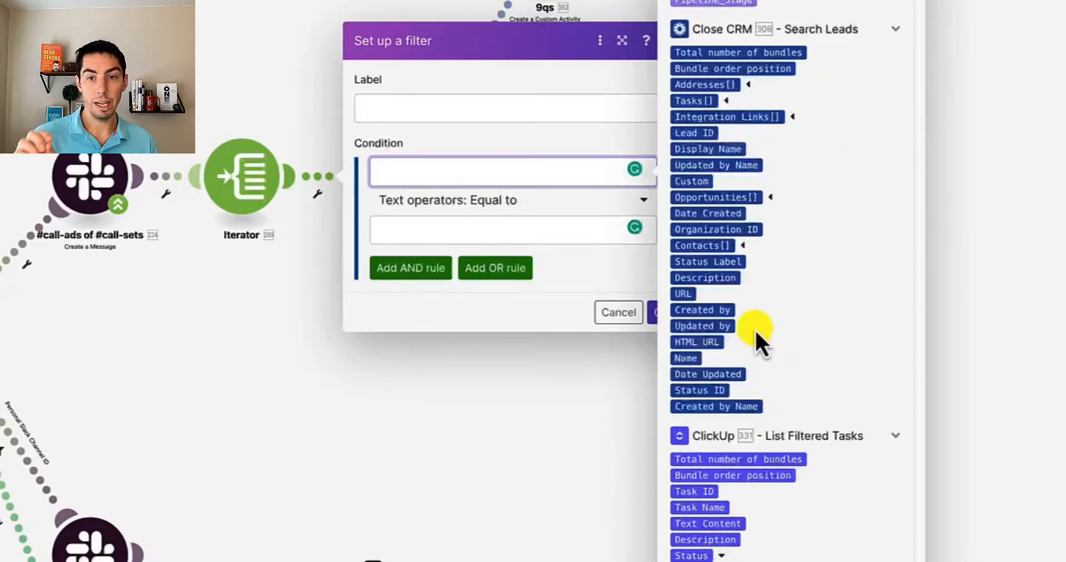
mouse_move(759, 320)
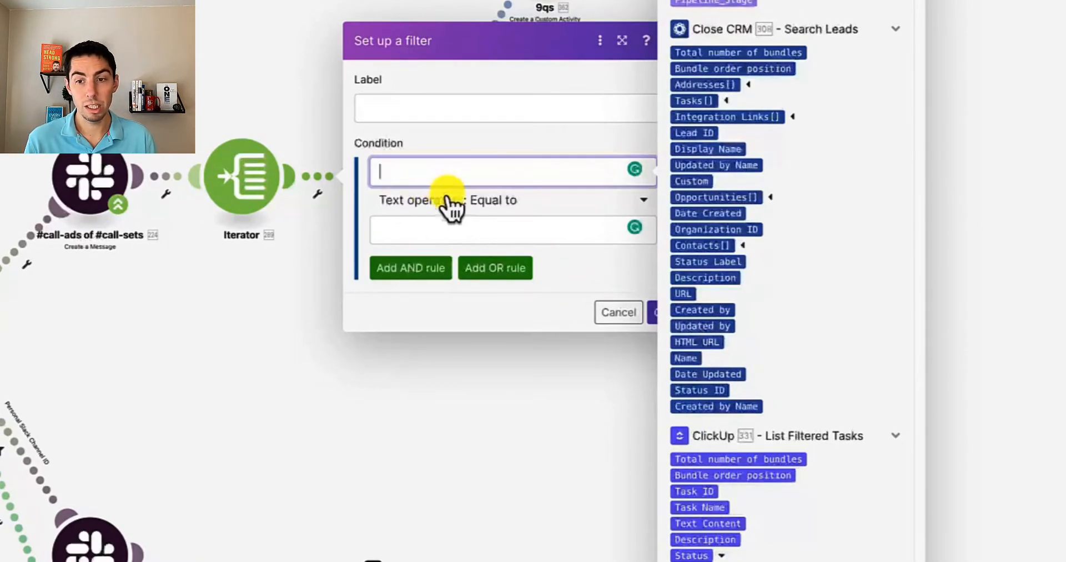
mouse_move(816, 358)
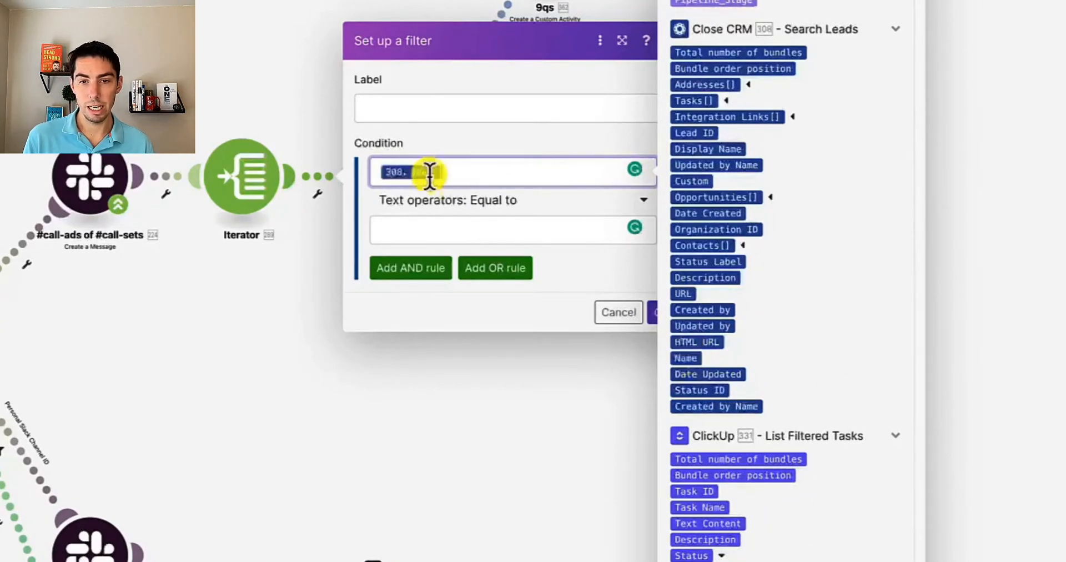
- Hand-edit the mapped Close CRM token text to Name and pick up the 308. Name token for copying
type("Name")
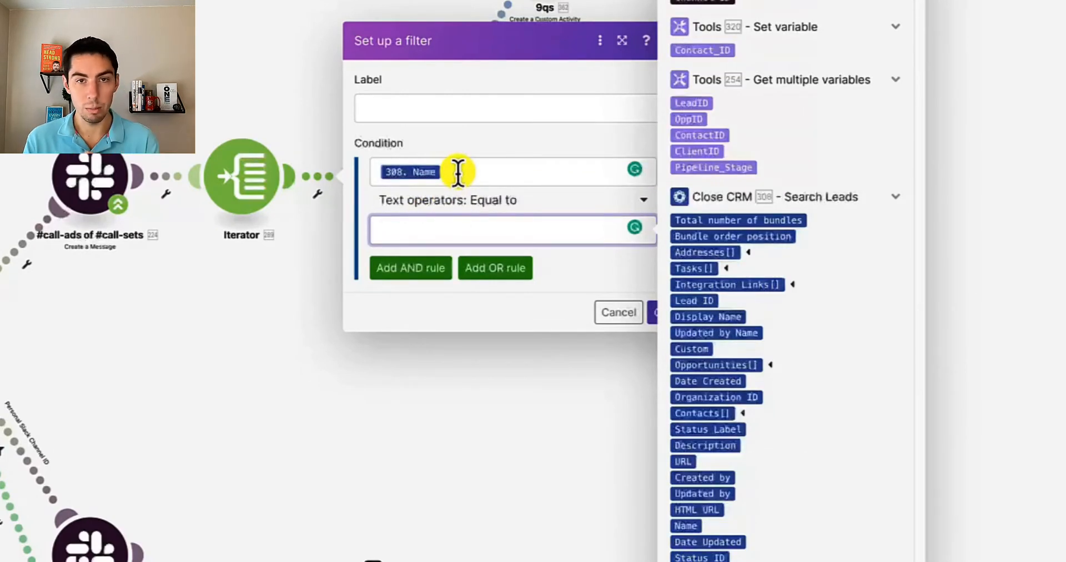
left_click(510, 229)
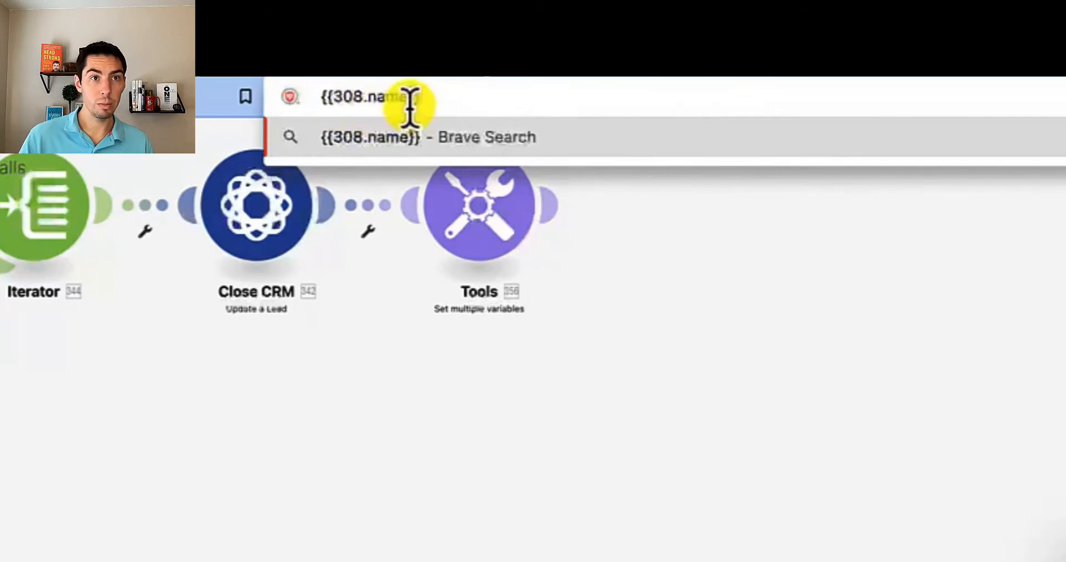
- Rewrite the pasted token in the address bar to {{308.email}} and select the whole edited token
key("backspace")
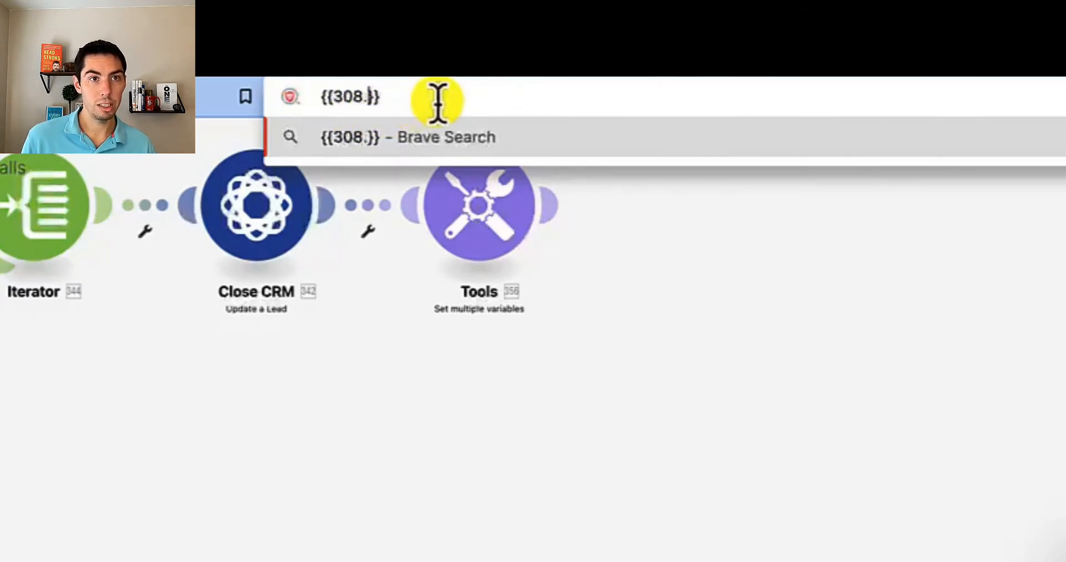
type("email")
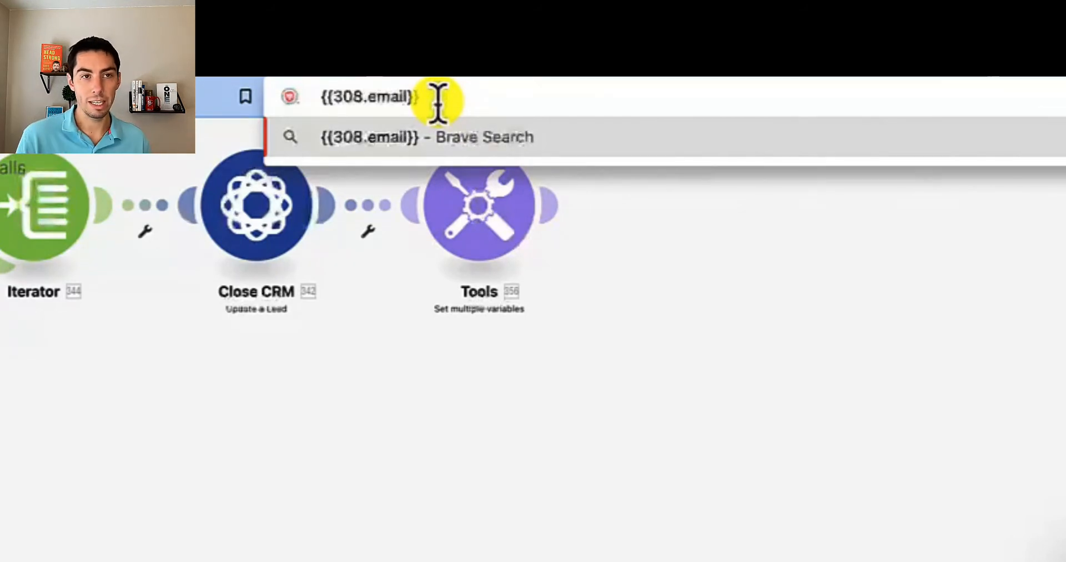
triple_click(368, 97)
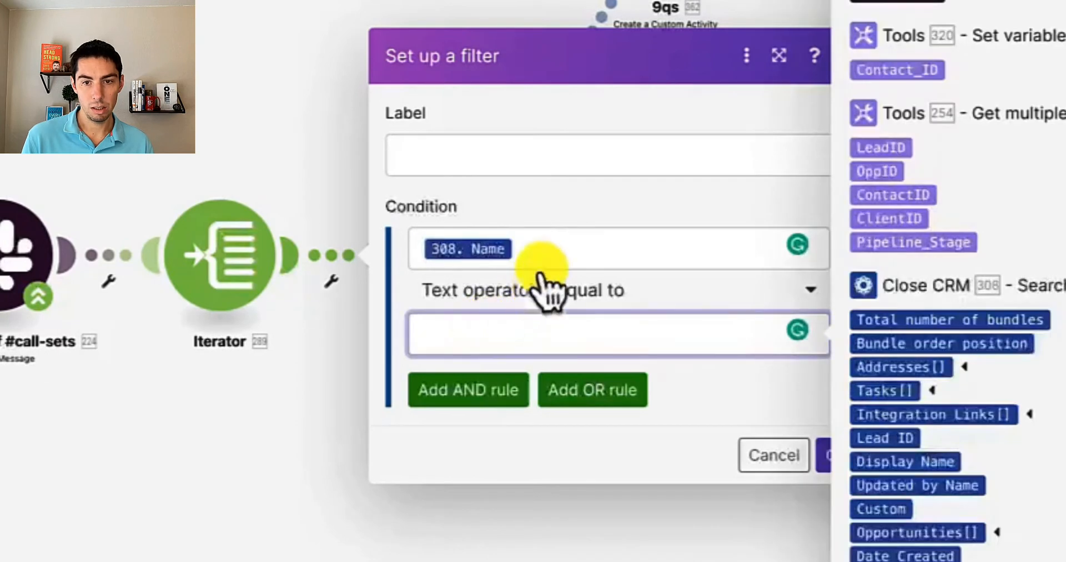
- Put the hand-written 308.email token into the filter condition's first operand beside 308. Name
left_click(558, 249)
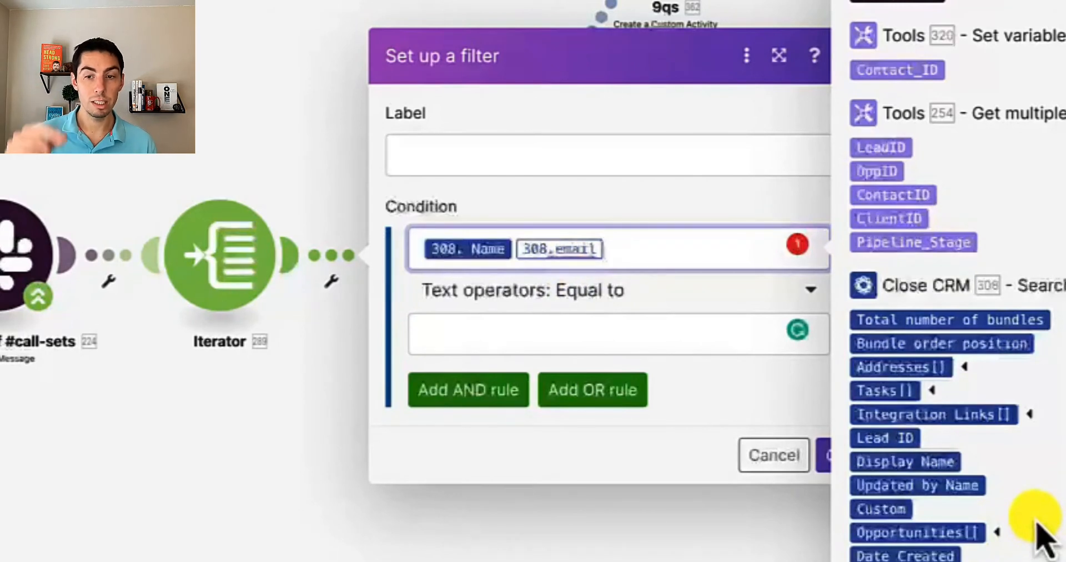
left_click(557, 248)
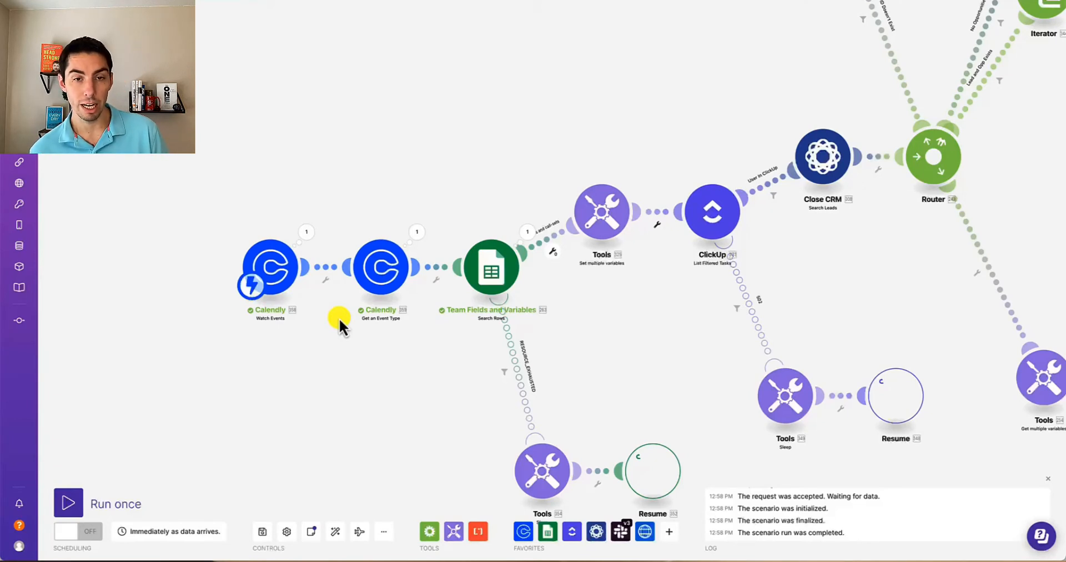
mouse_move(381, 325)
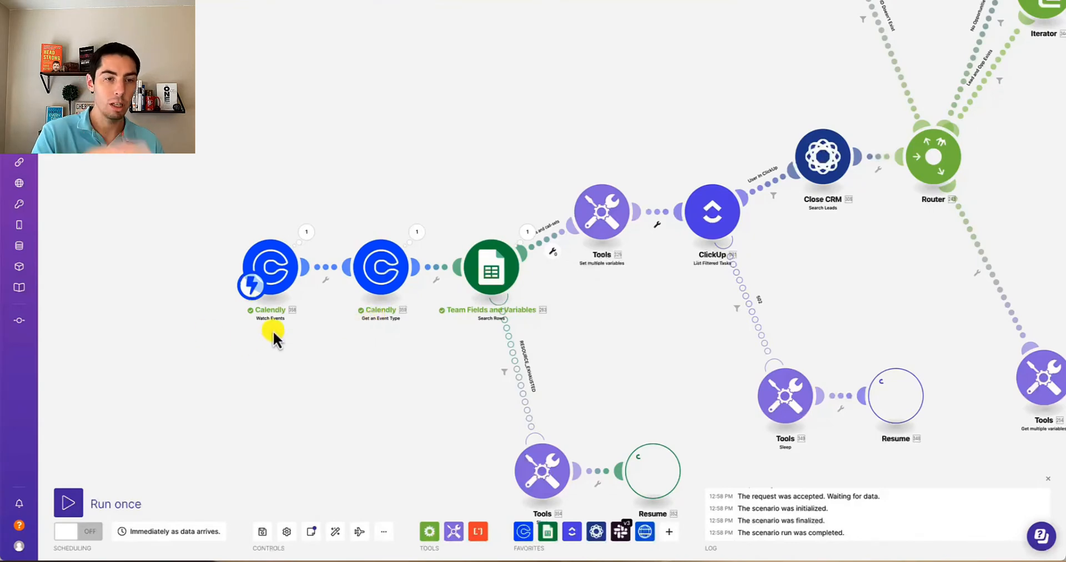
mouse_move(853, 262)
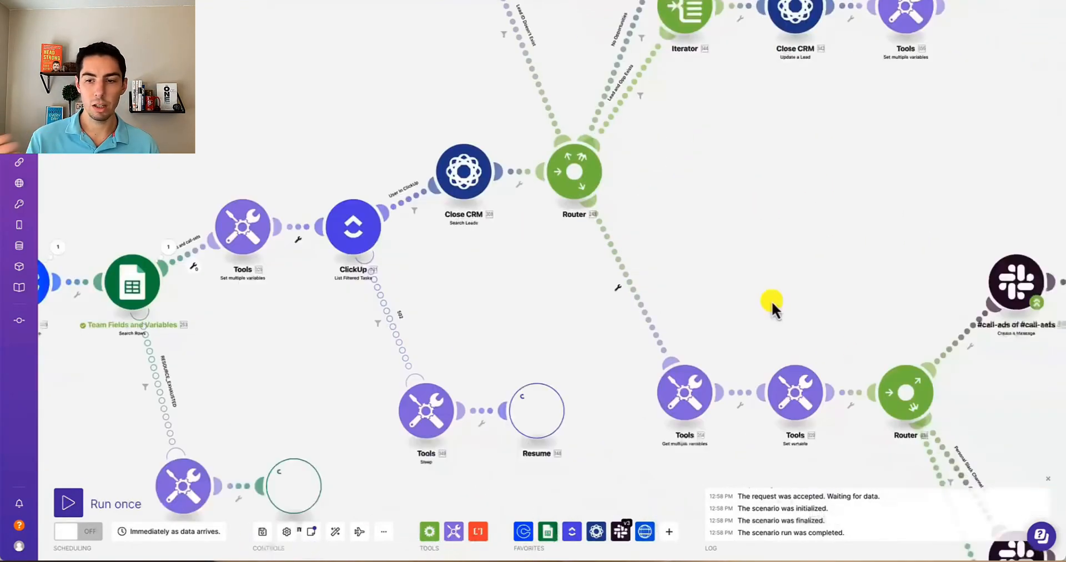
left_click_drag(772, 303, 595, 289)
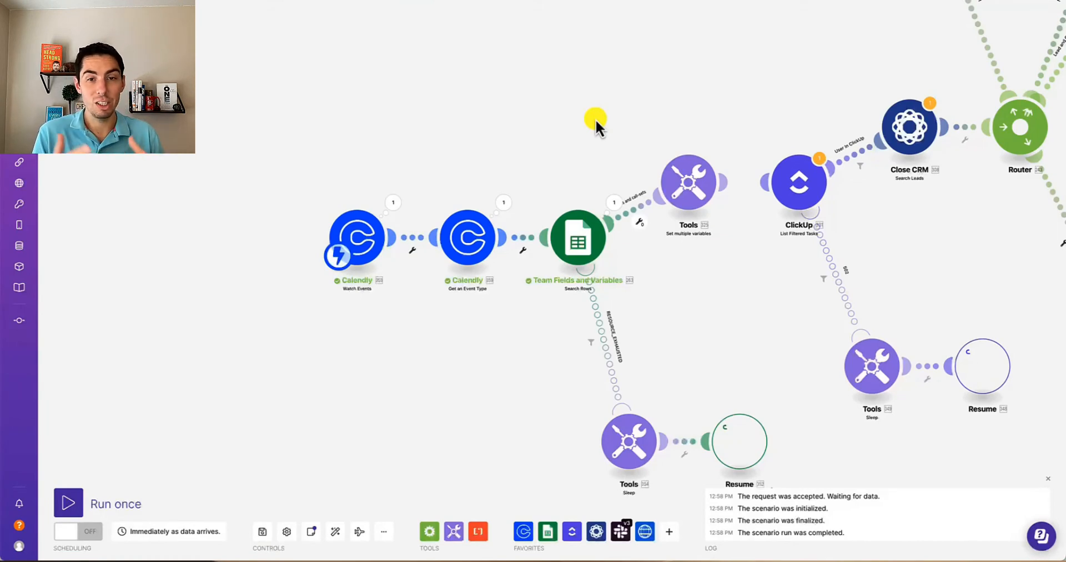
mouse_move(663, 503)
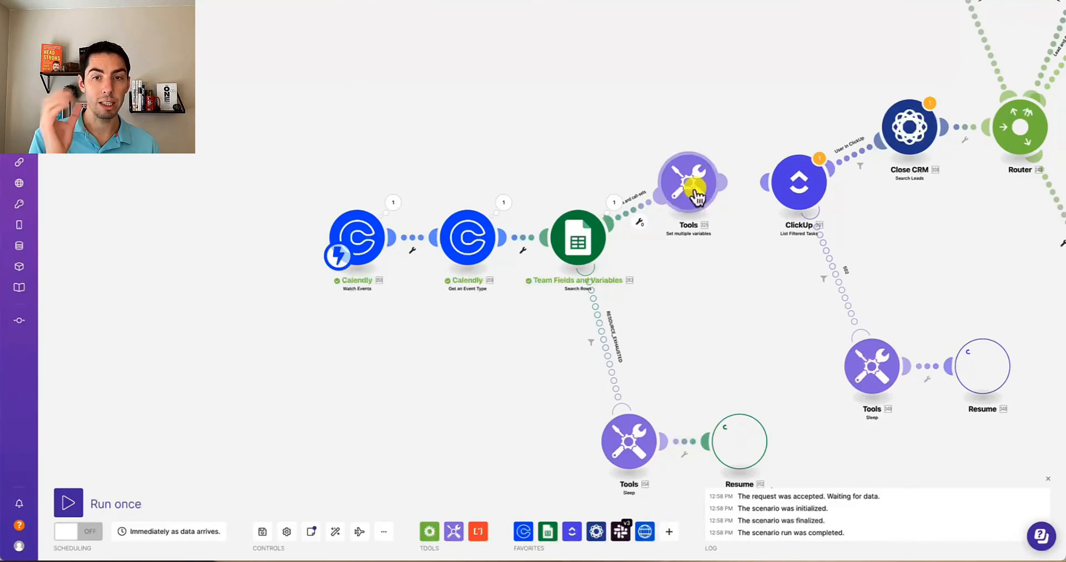
mouse_move(711, 129)
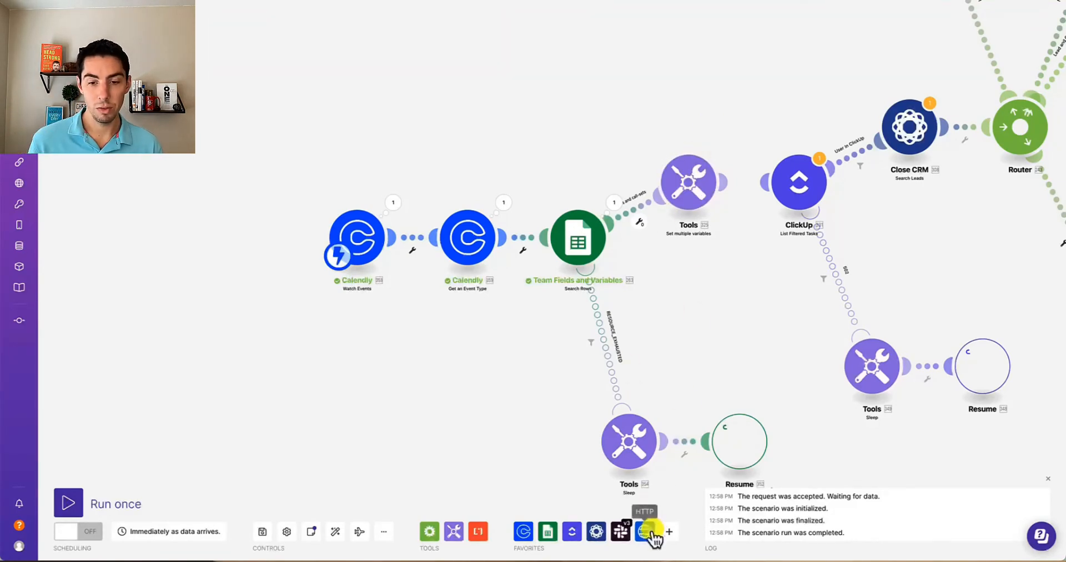
- Add an HTTP Get a file module after Set multiple variables with its URL mapped to the Calendly event type Name
left_click(644, 531)
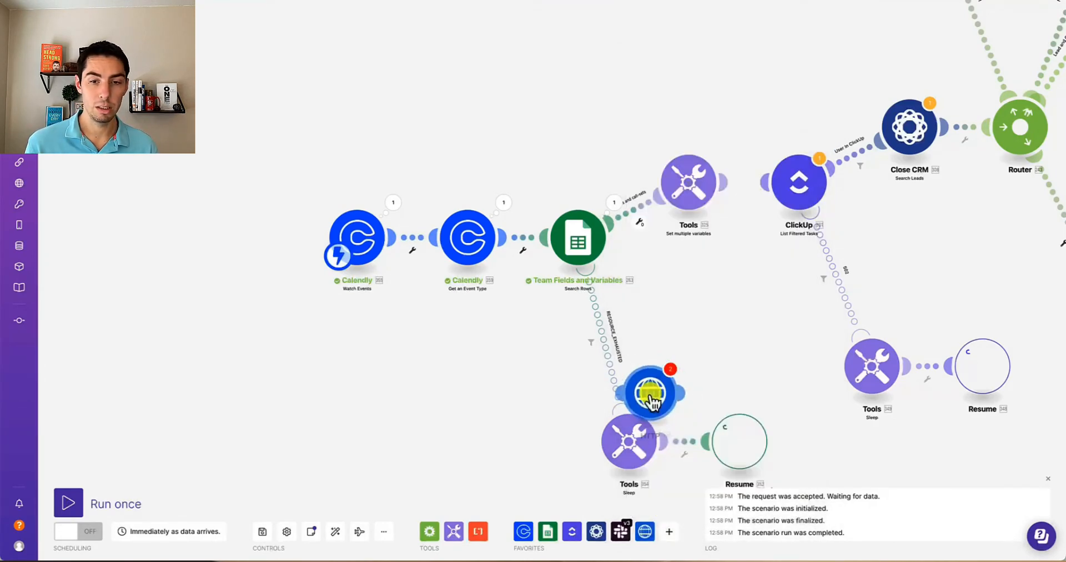
left_click_drag(650, 393, 740, 78)
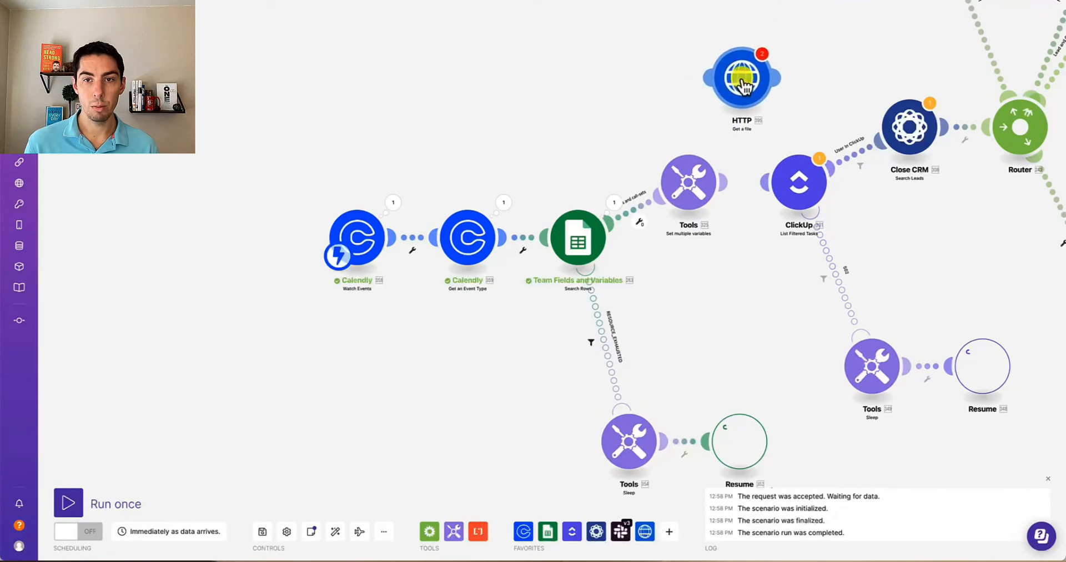
left_click(741, 77)
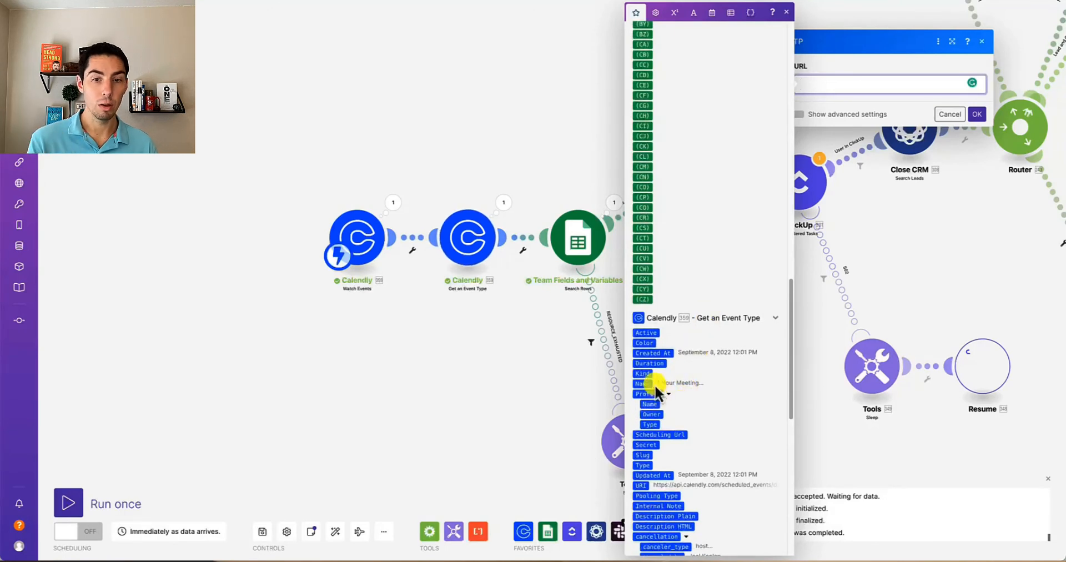
left_click(642, 382)
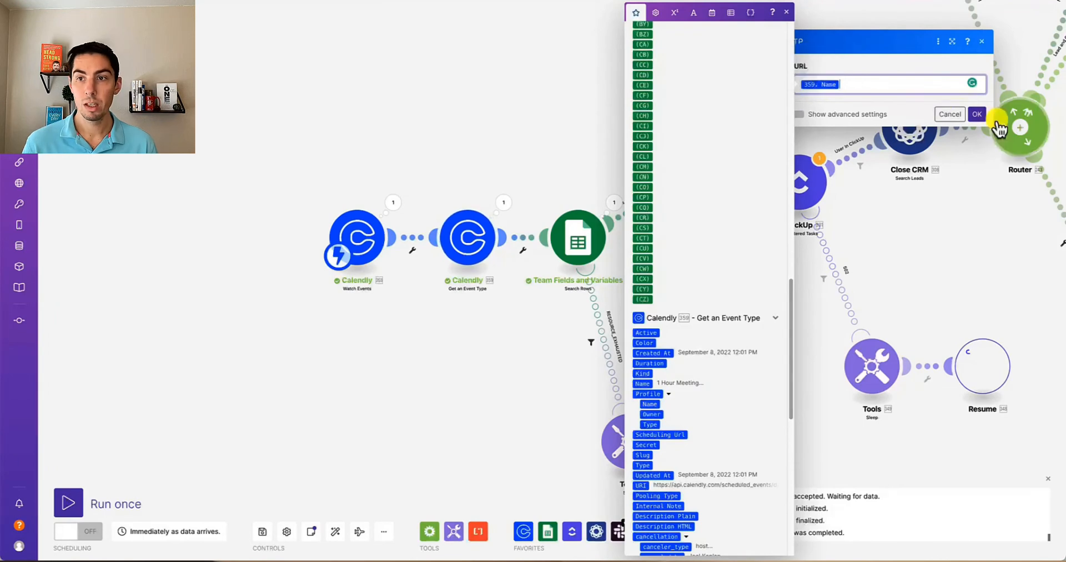
left_click(950, 114)
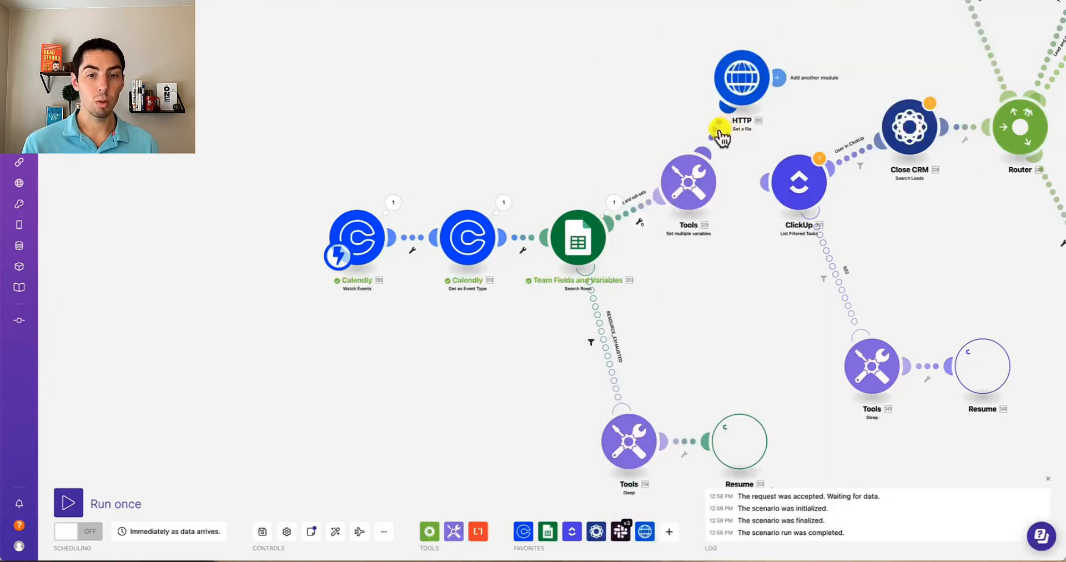
mouse_move(346, 323)
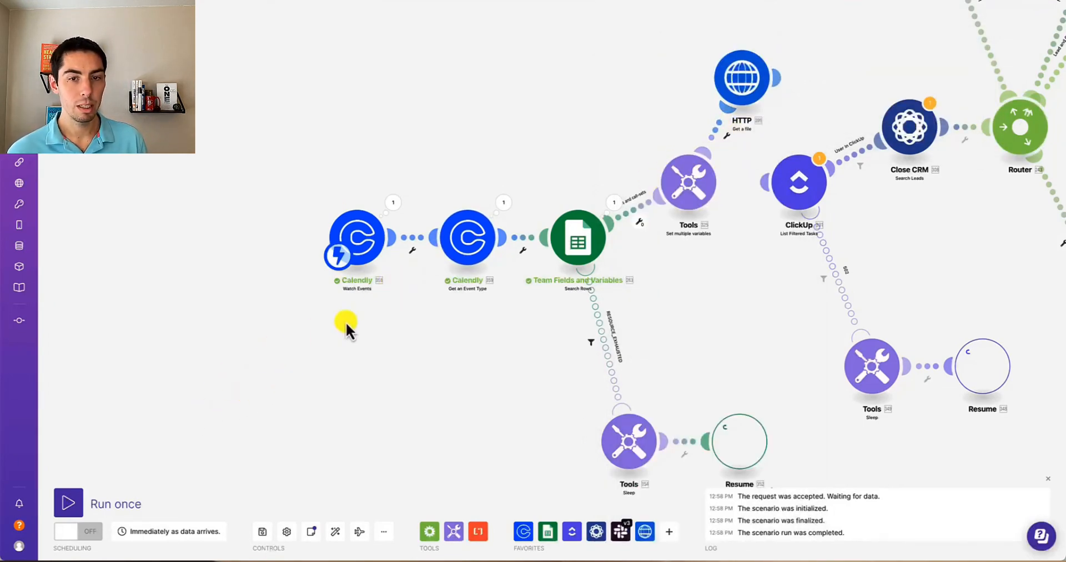
mouse_move(759, 99)
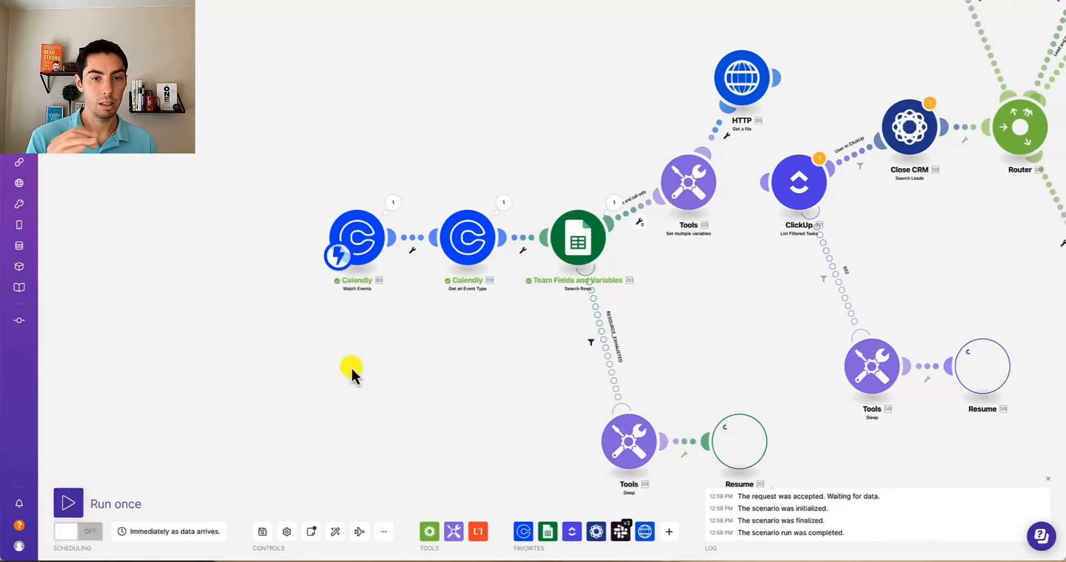
mouse_move(451, 340)
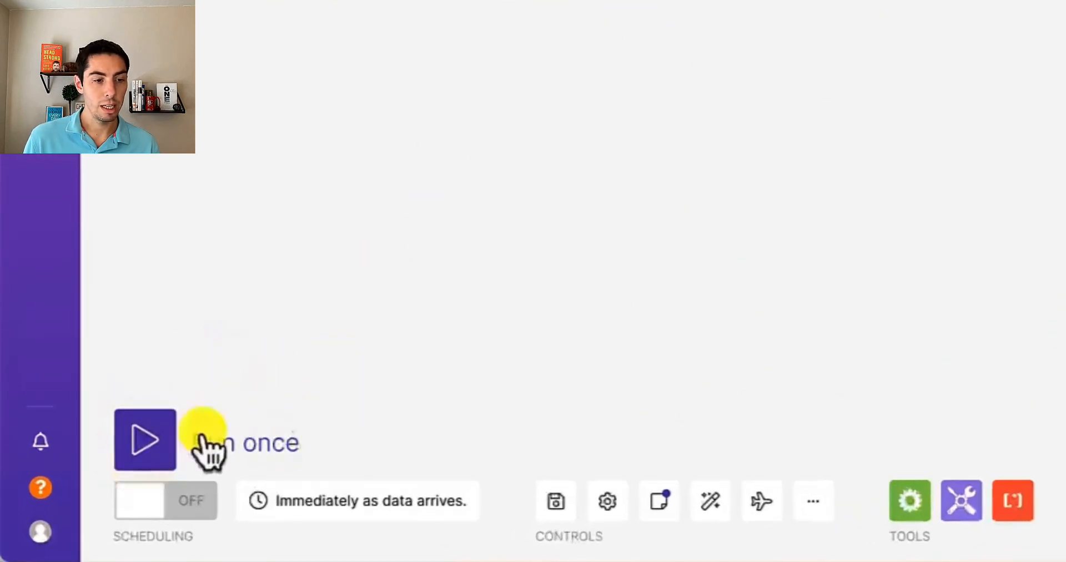
- Run the scenario once, processing the bundles already waiting in the queue
left_click(144, 438)
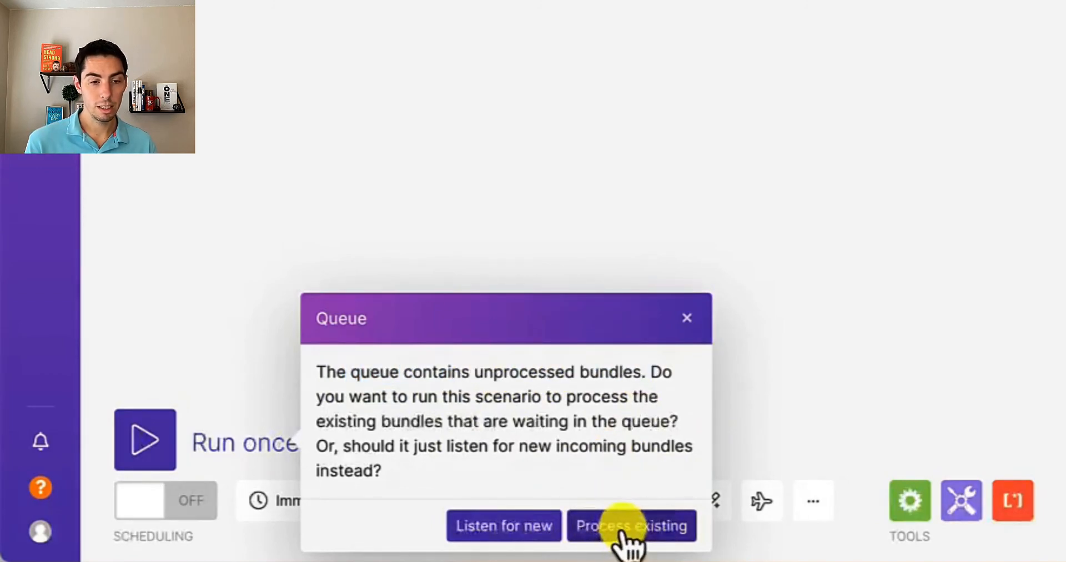
left_click(631, 526)
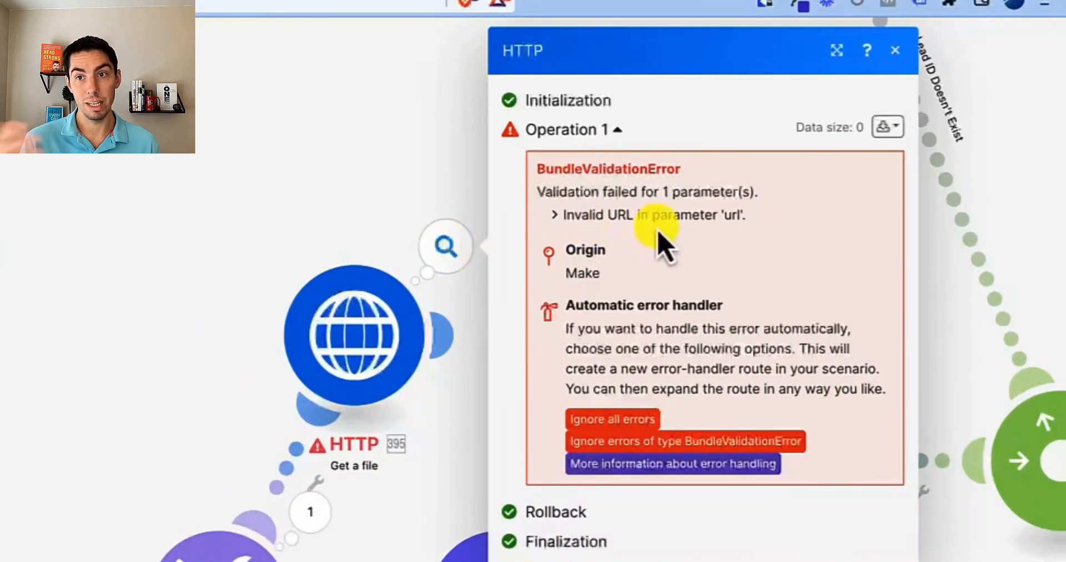
- Close the HTTP invalid-URL error details and start another test run of the scenario
left_click(895, 50)
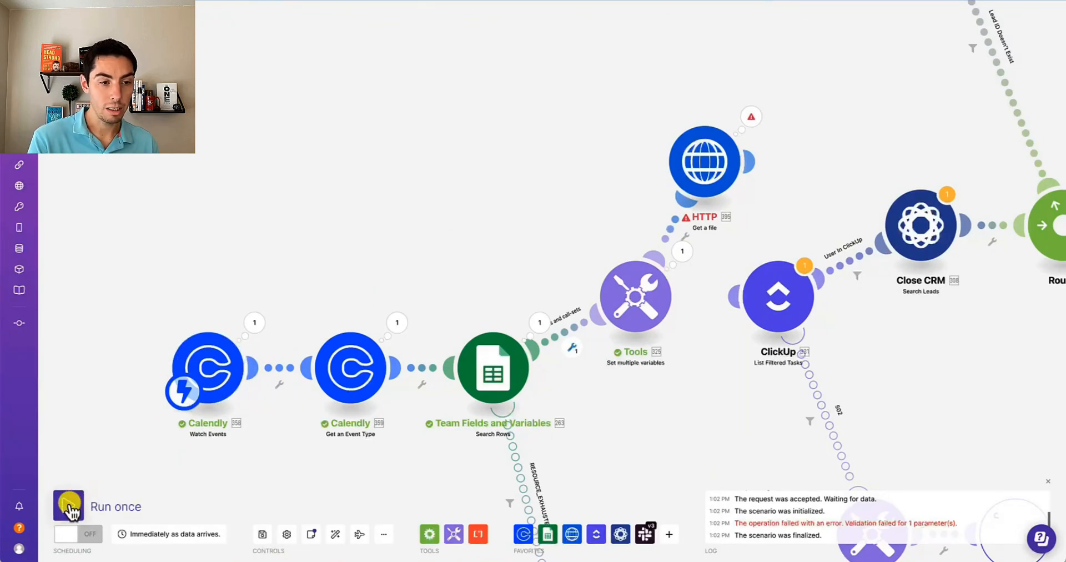
left_click(68, 505)
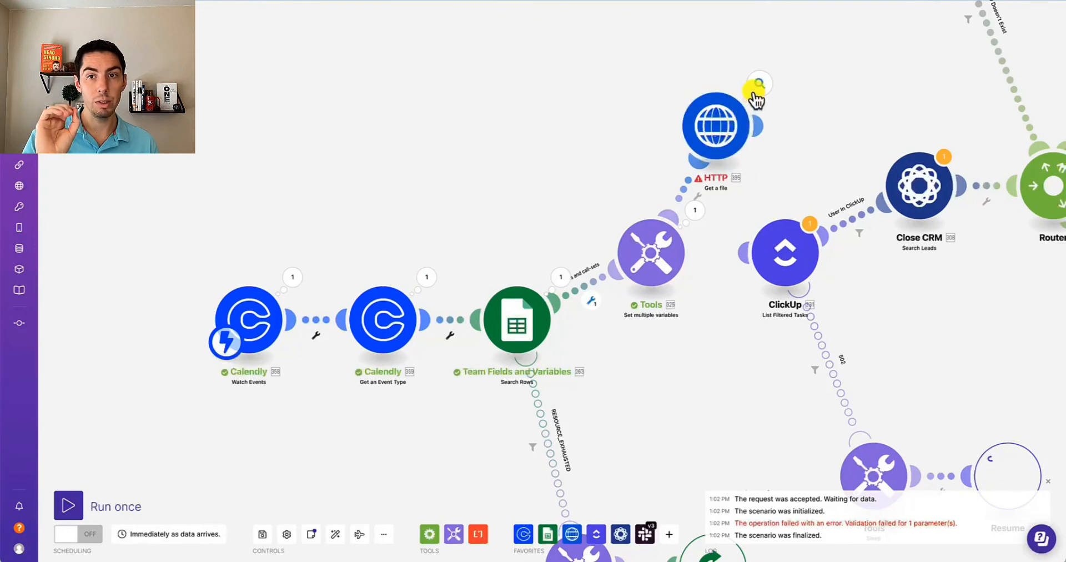
mouse_move(643, 180)
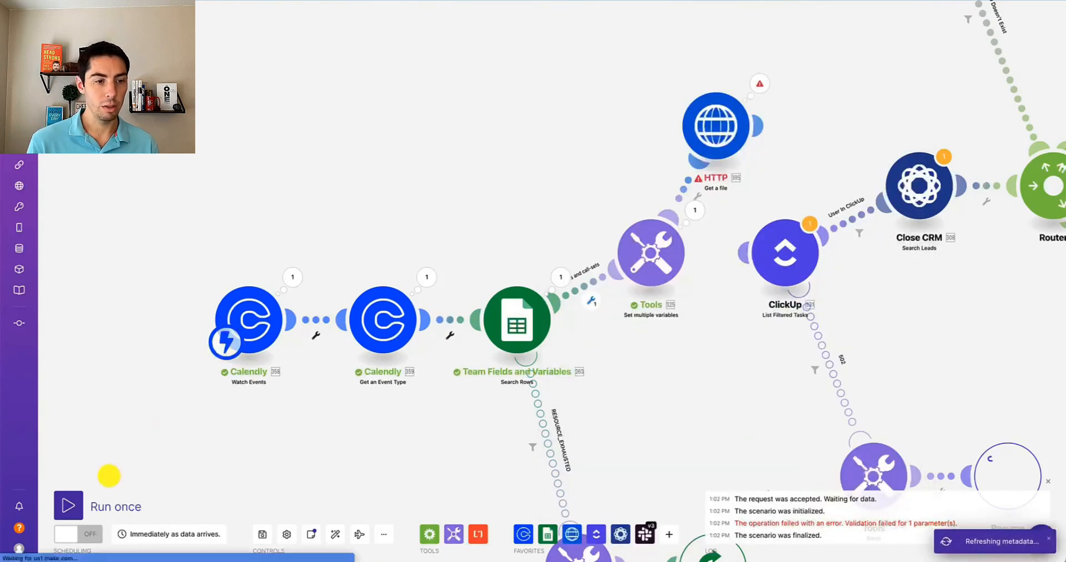
left_click(68, 506)
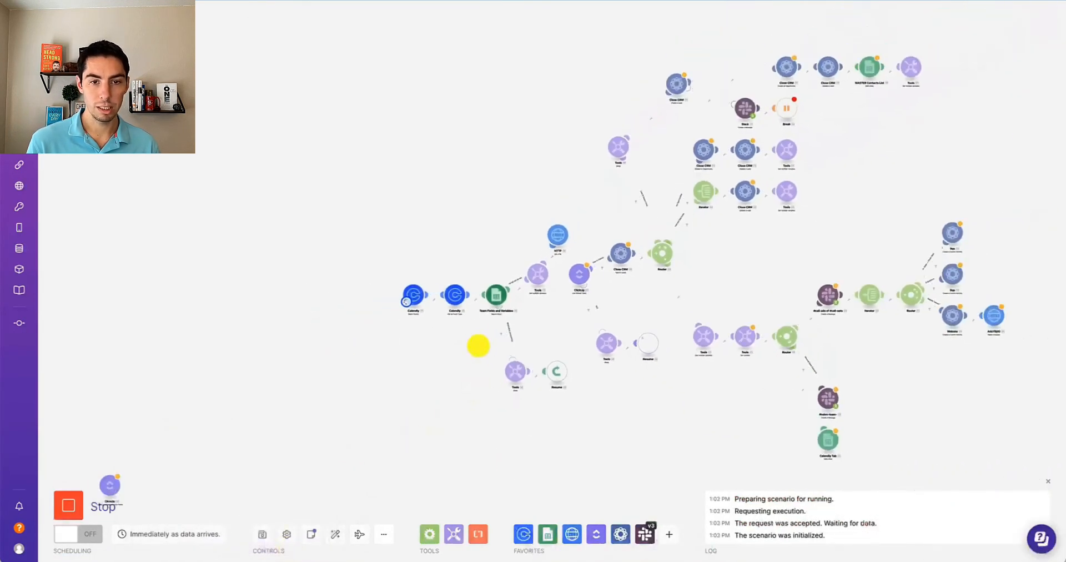